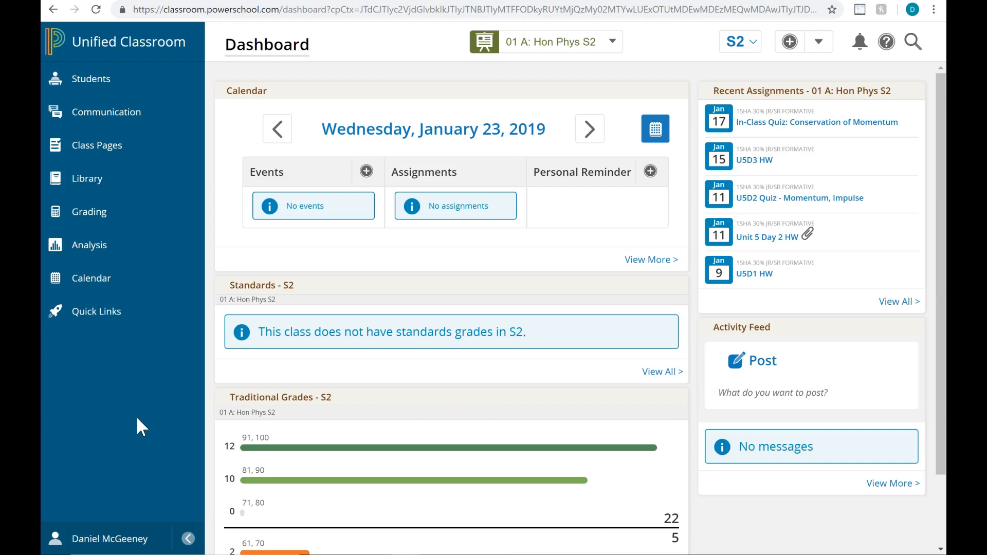
mouse_move(124, 245)
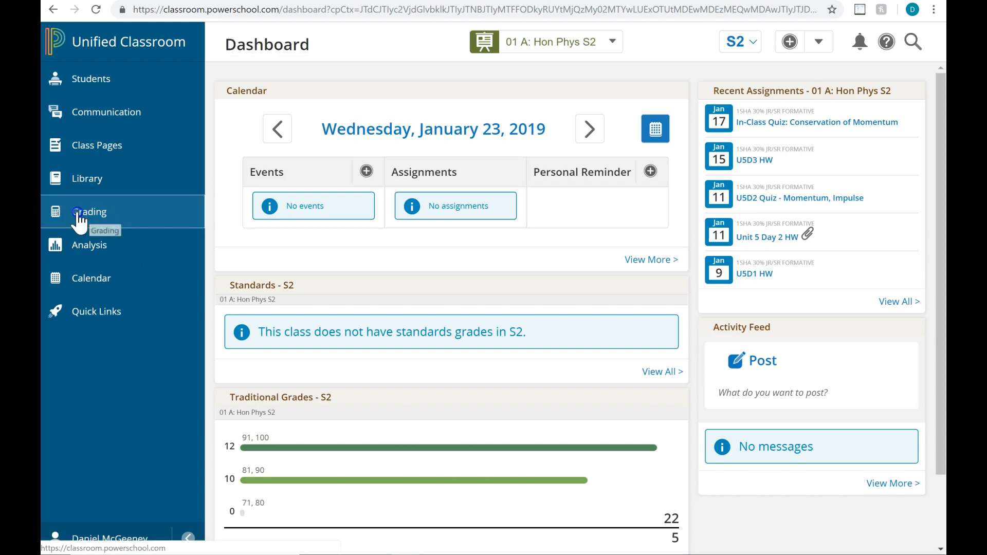
- Expand the Grading section in the left navigation for Hon Phys S2
click(89, 212)
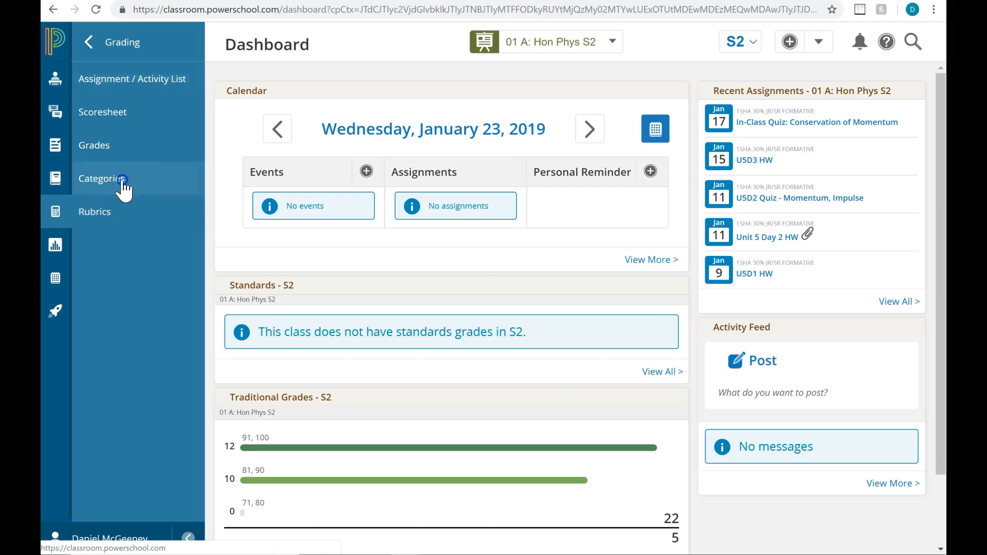
- Show the Categories page listing the four formative and summative categories
click(102, 177)
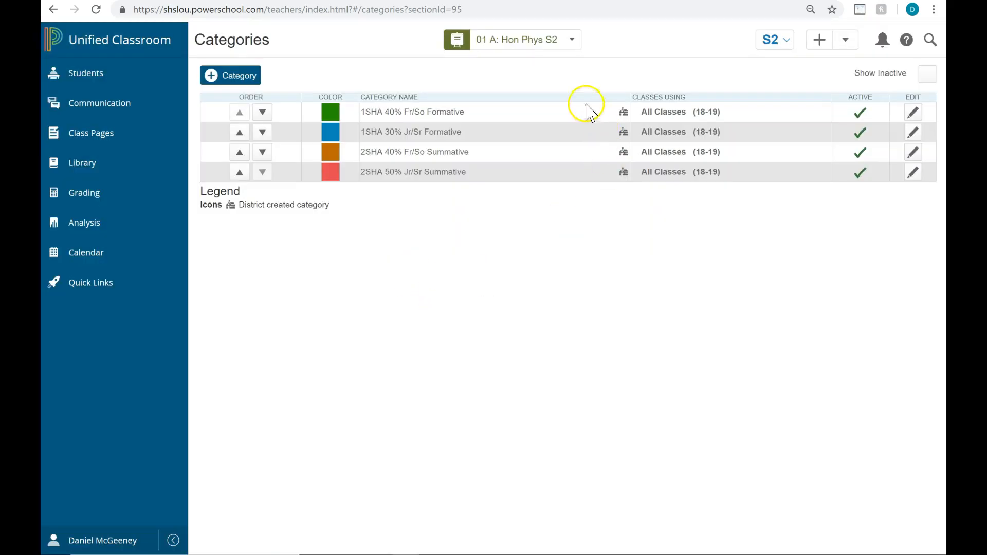
mouse_move(510, 116)
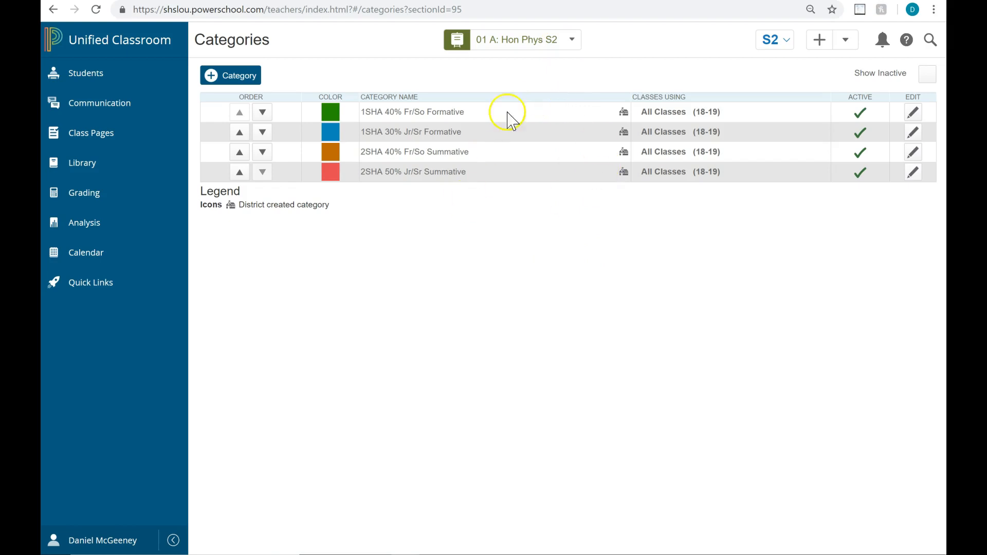
mouse_move(531, 187)
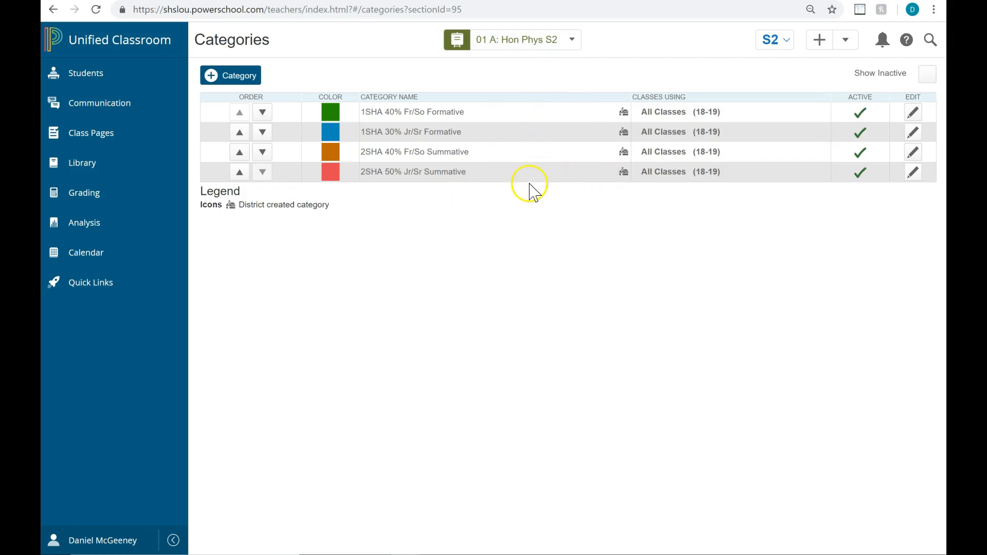
mouse_move(467, 257)
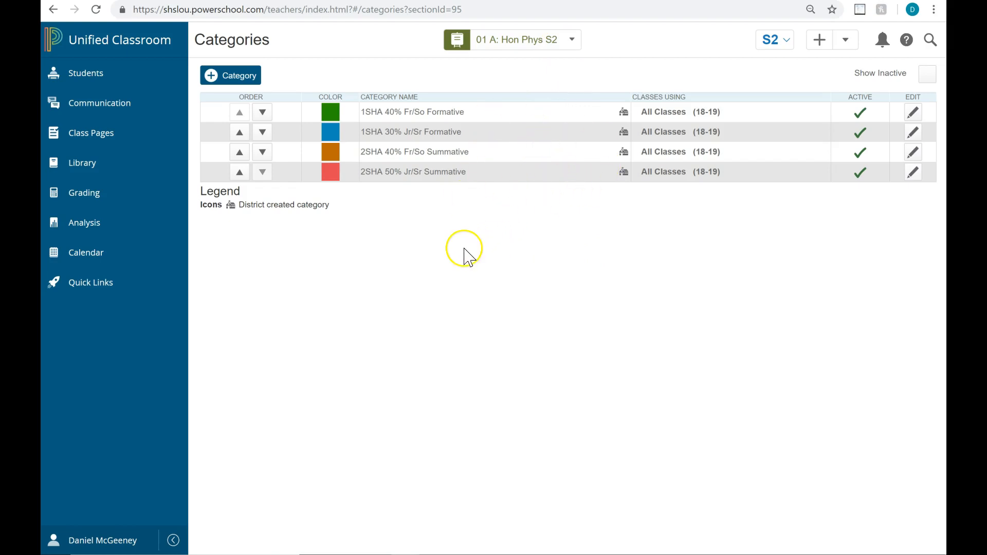
mouse_move(434, 299)
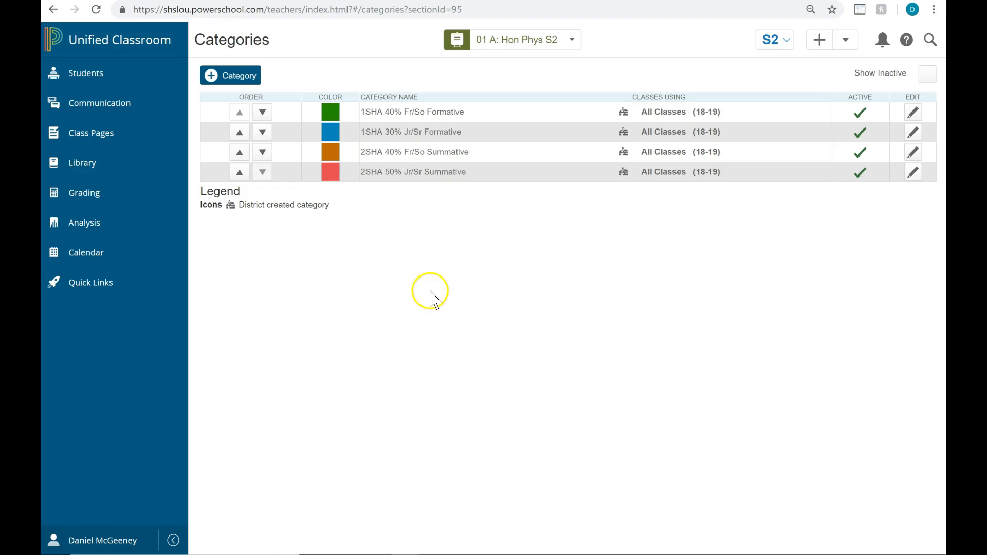
mouse_move(504, 39)
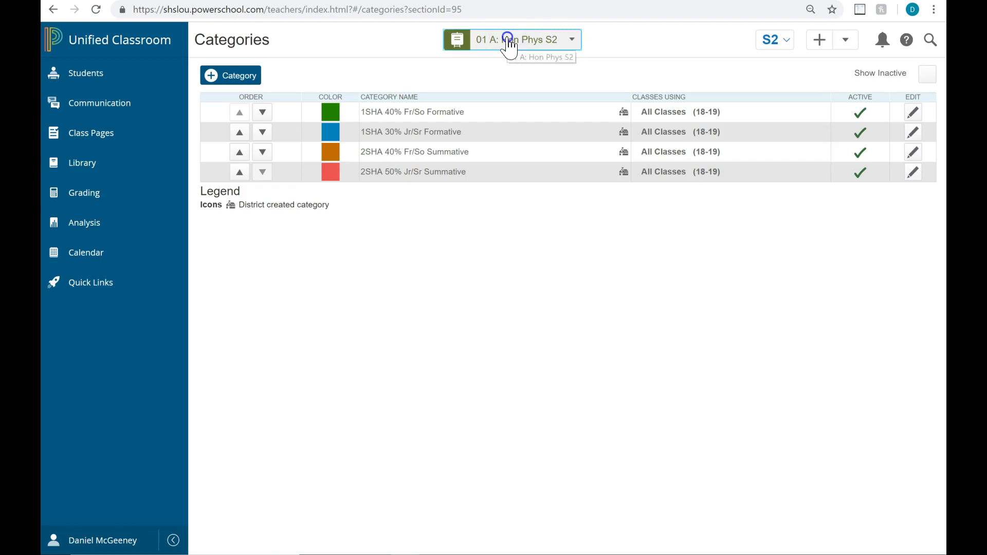
click(514, 39)
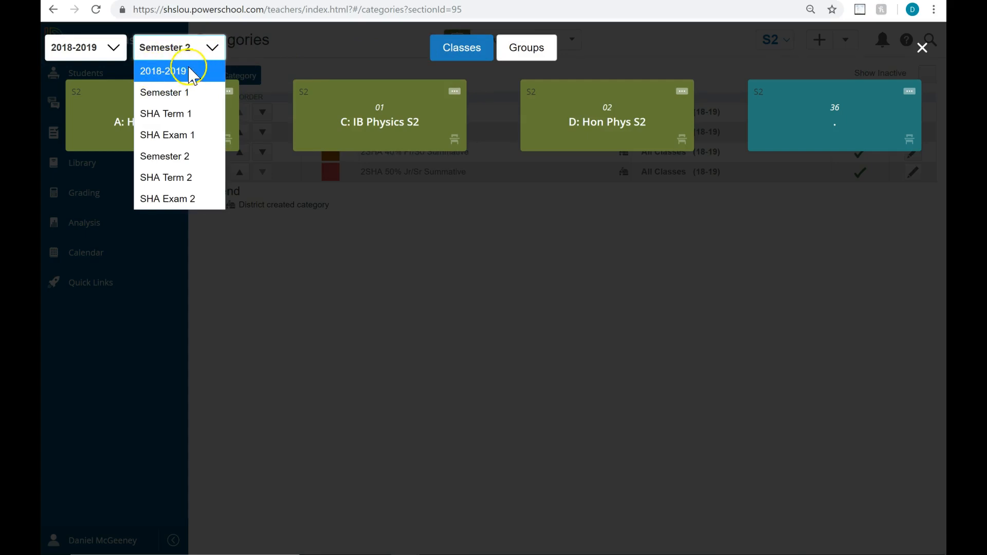
click(162, 71)
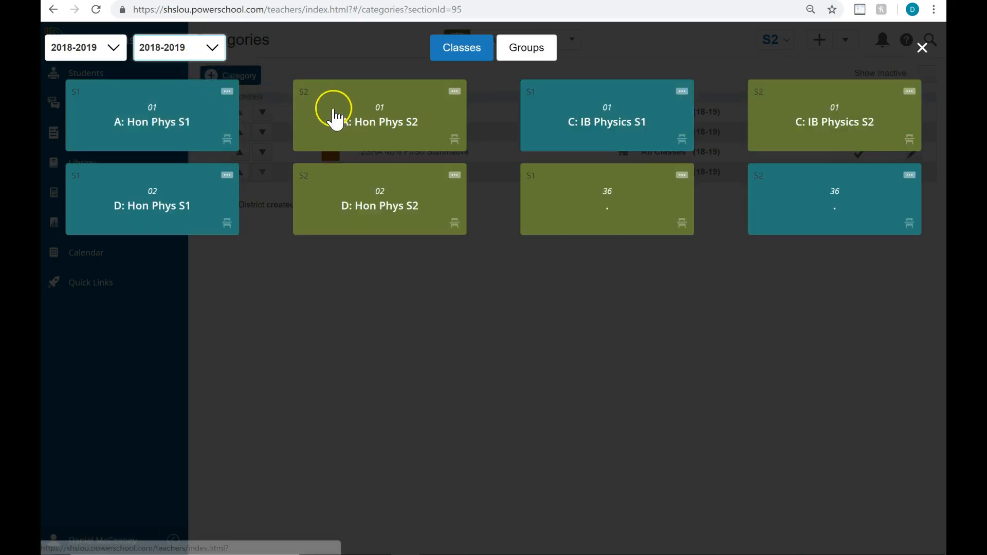
mouse_move(380, 121)
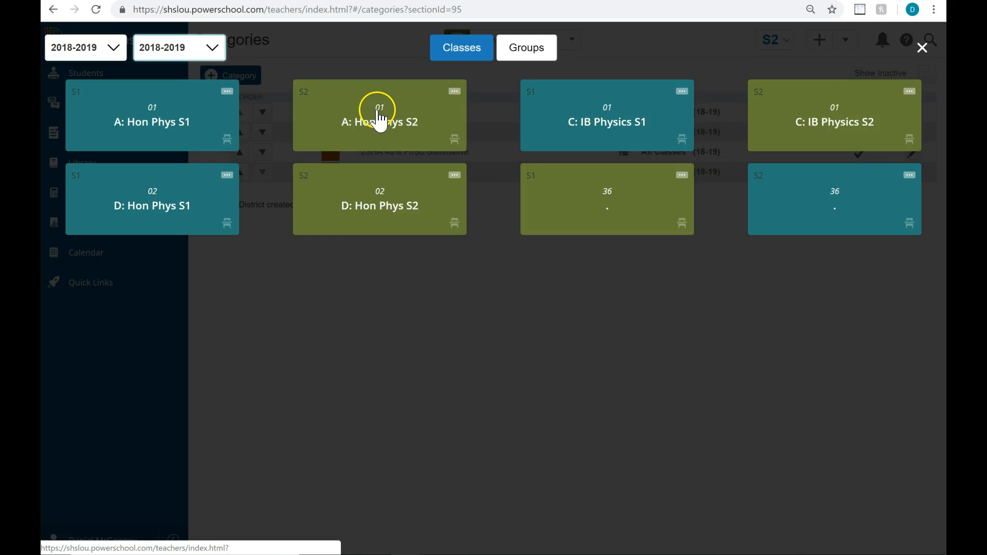
click(380, 115)
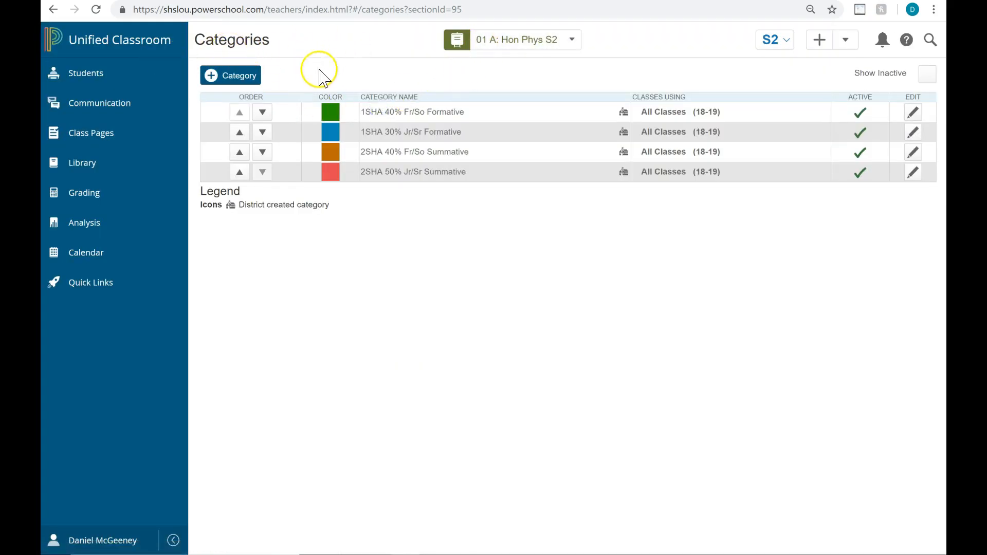
mouse_move(344, 85)
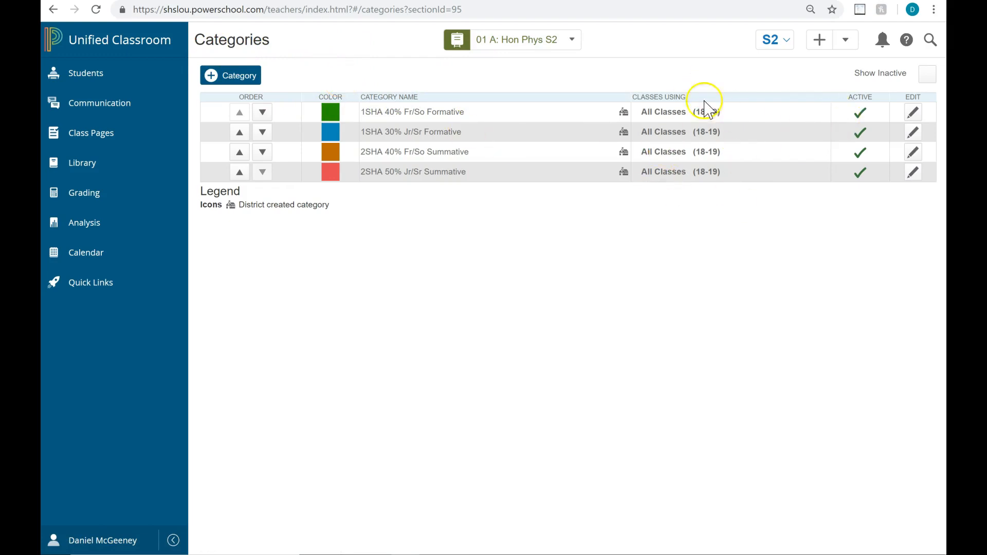
mouse_move(406, 66)
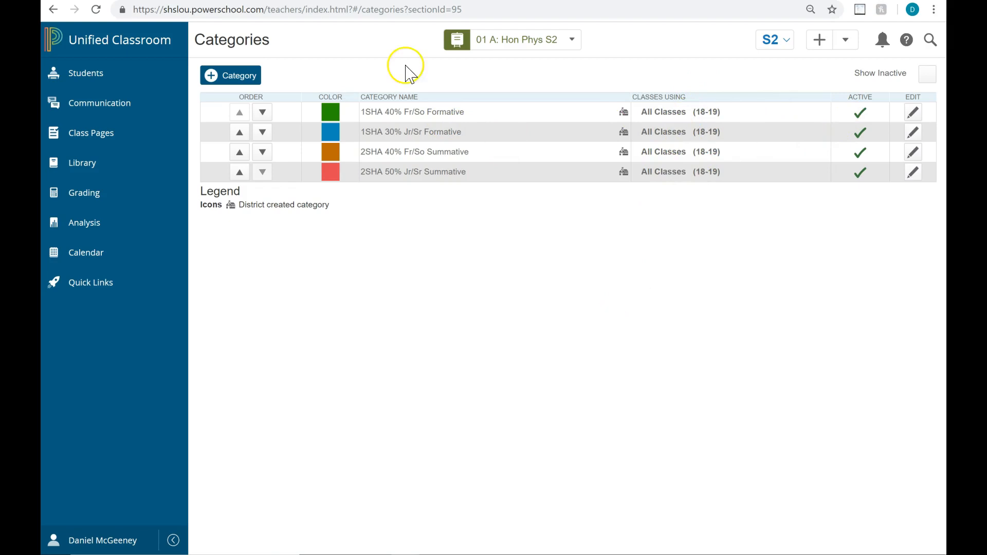
- Edit the 1SHA 40% Fr/So Formative category, toggling its status Inactive then back to Active
double_click(434, 111)
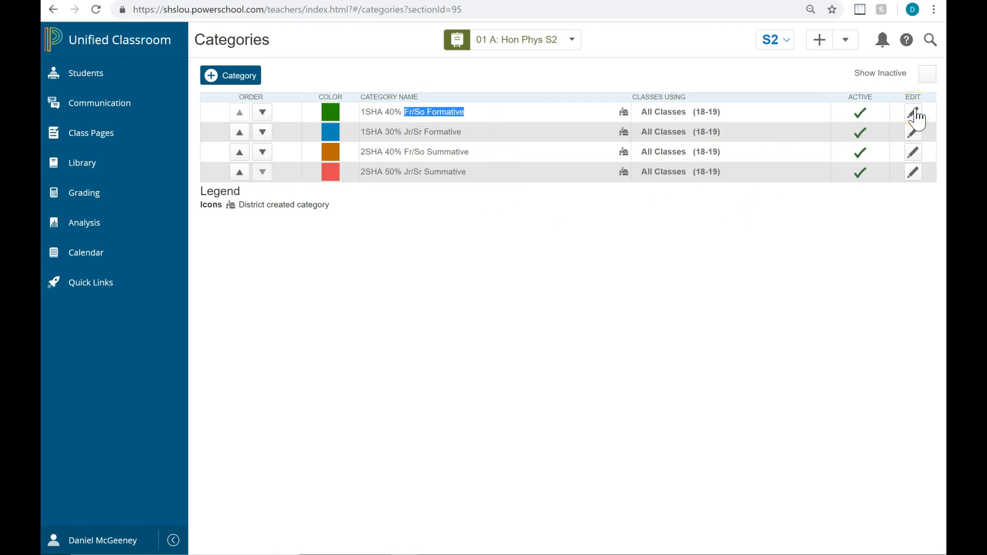
click(913, 116)
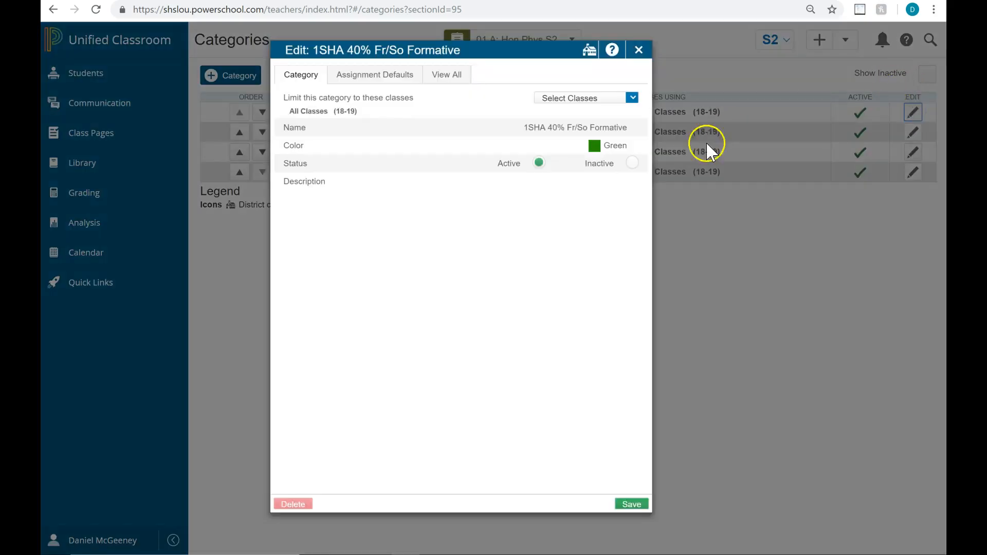
mouse_move(623, 186)
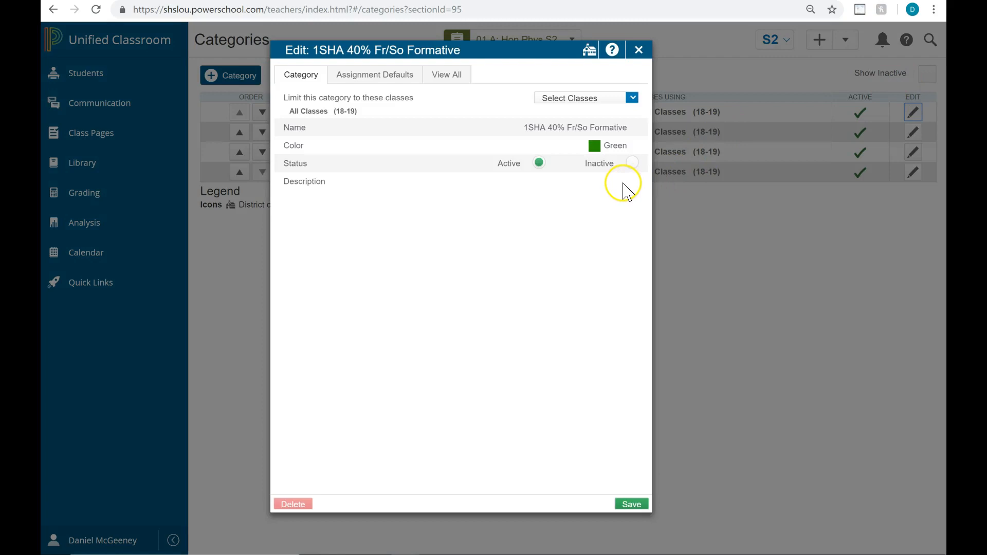
click(632, 162)
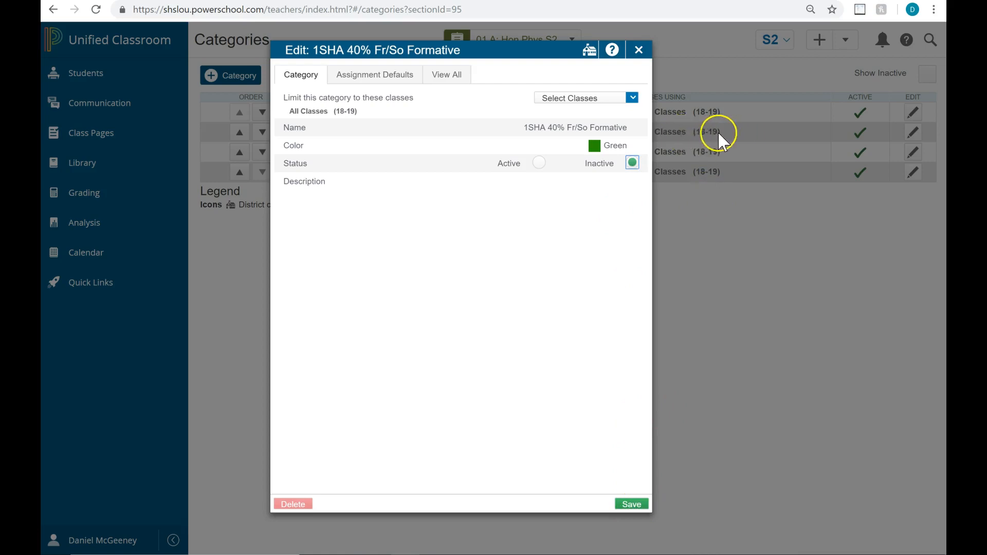
mouse_move(538, 163)
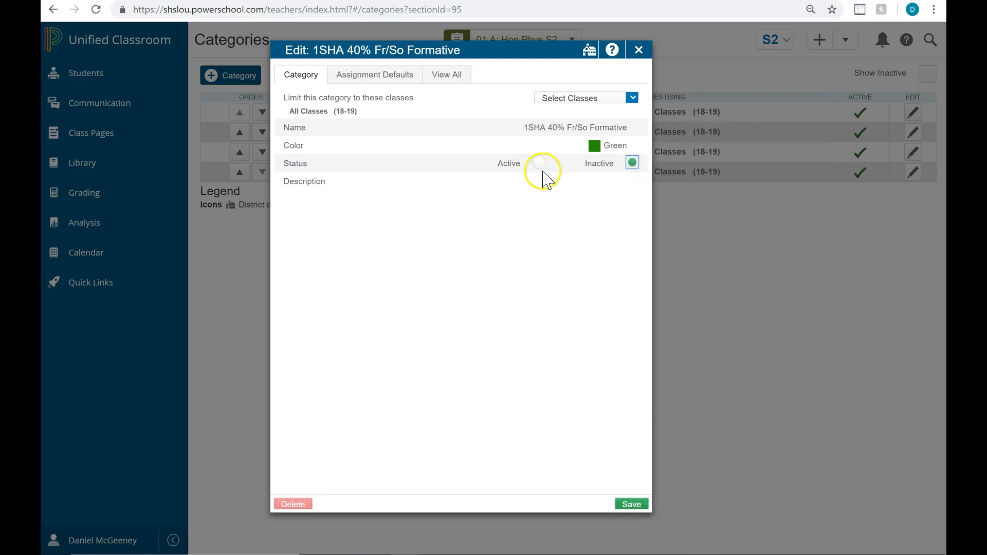
click(540, 163)
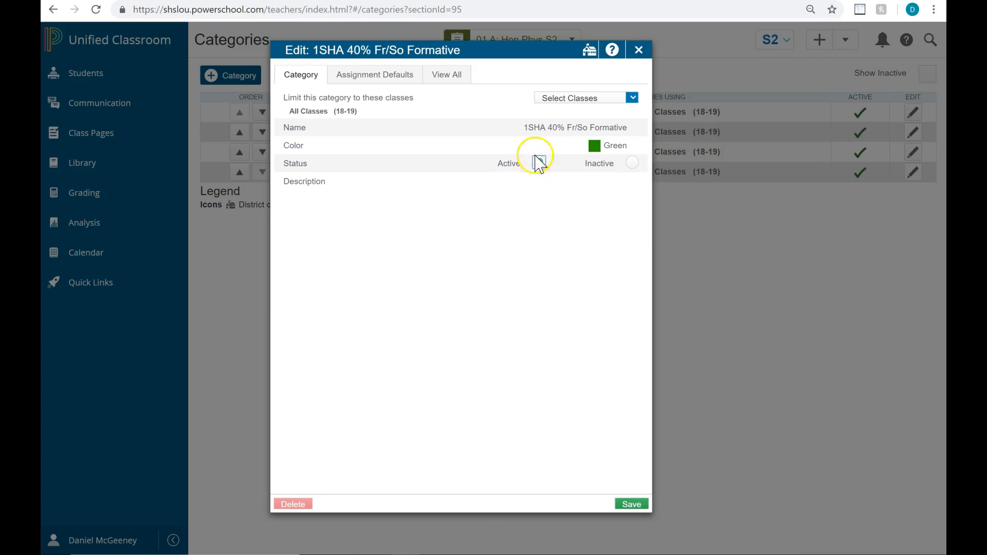
click(537, 162)
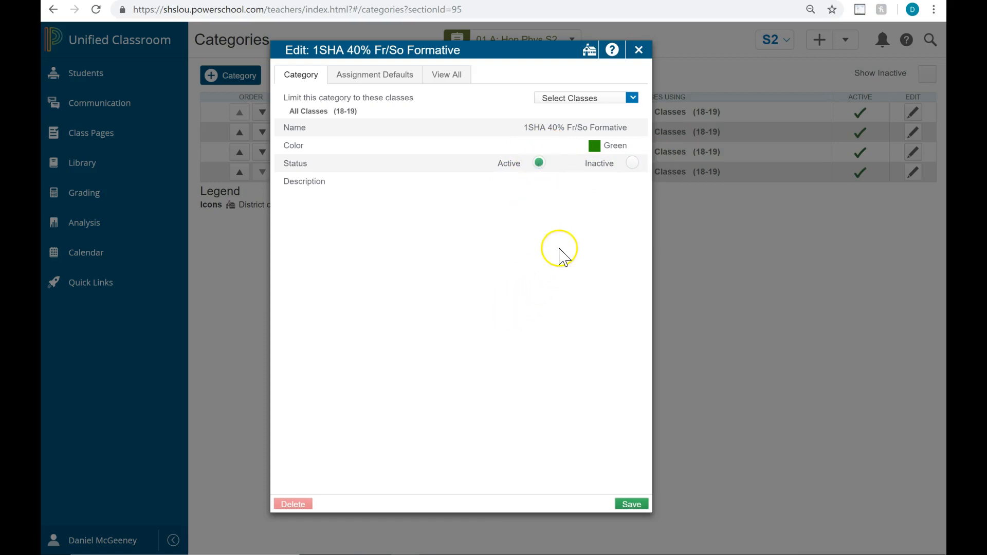
mouse_move(570, 101)
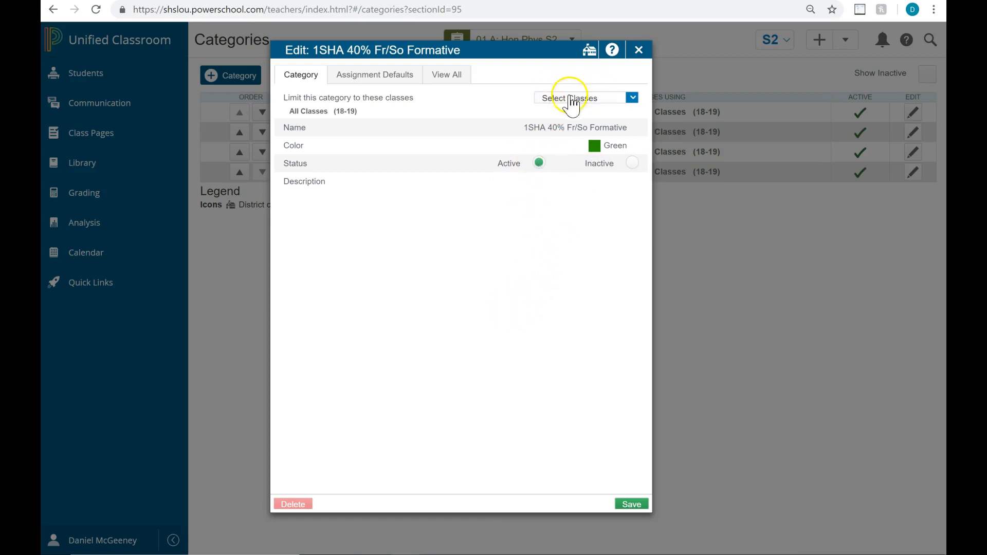
mouse_move(590, 104)
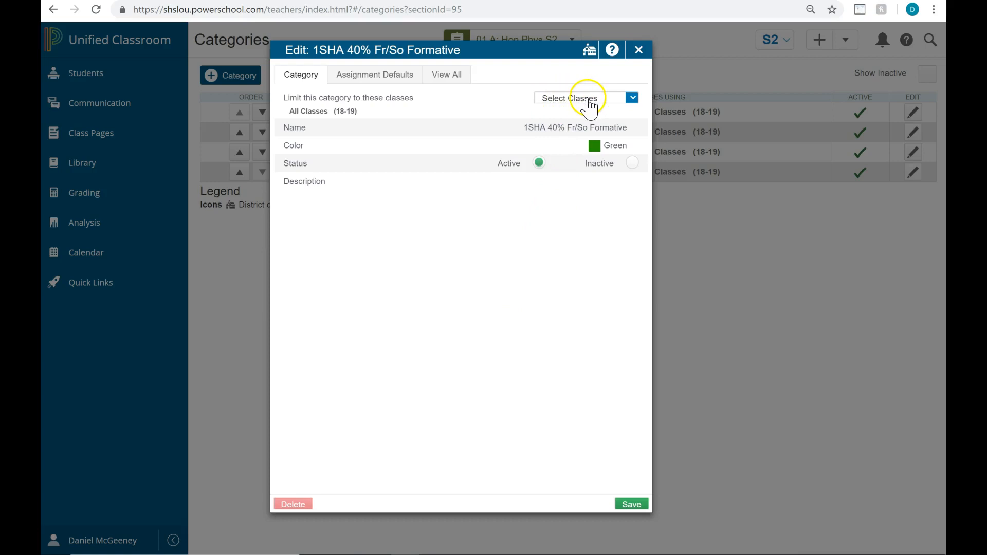
- Limit the category to the Hon Phys S1/S2 sections via Select Classes
click(631, 98)
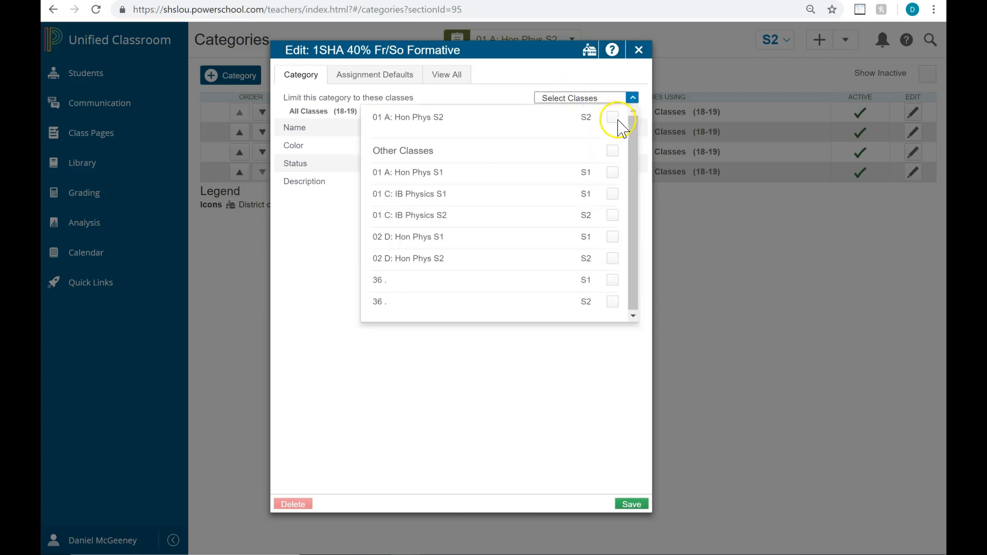
mouse_move(614, 144)
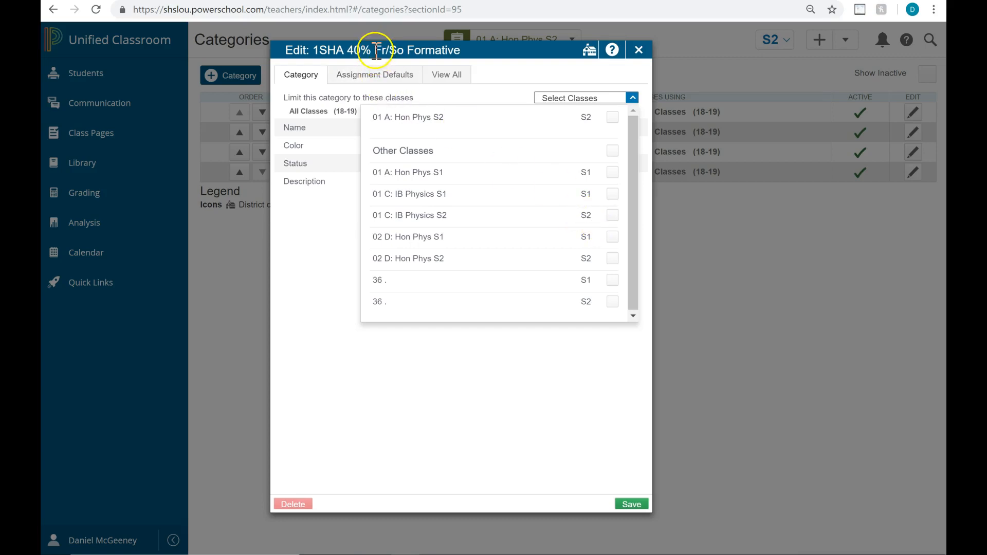
mouse_move(562, 125)
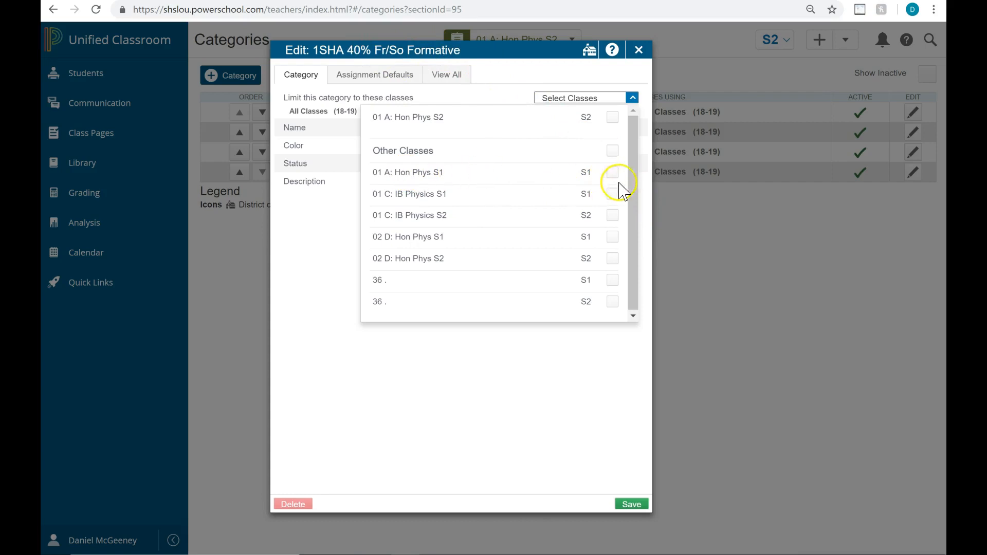
click(611, 171)
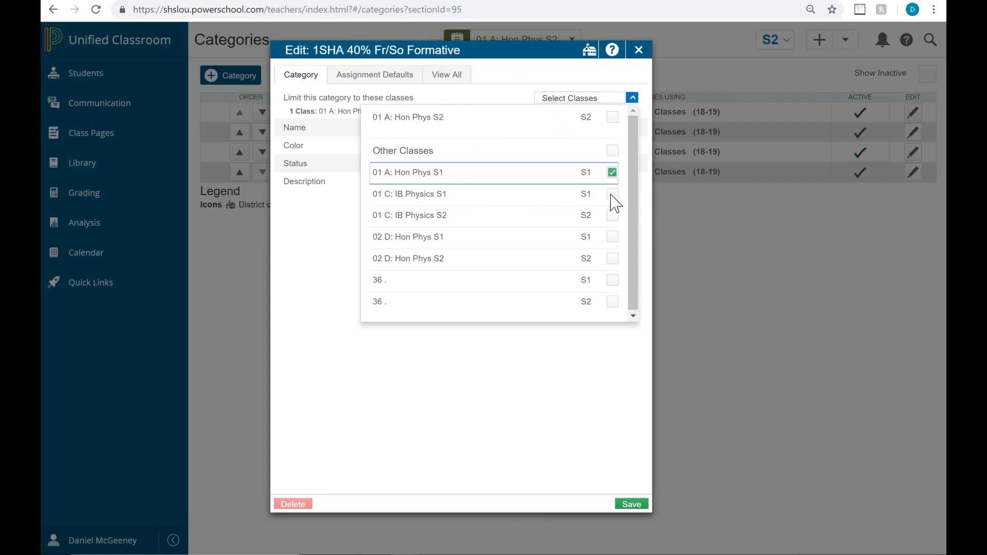
click(610, 237)
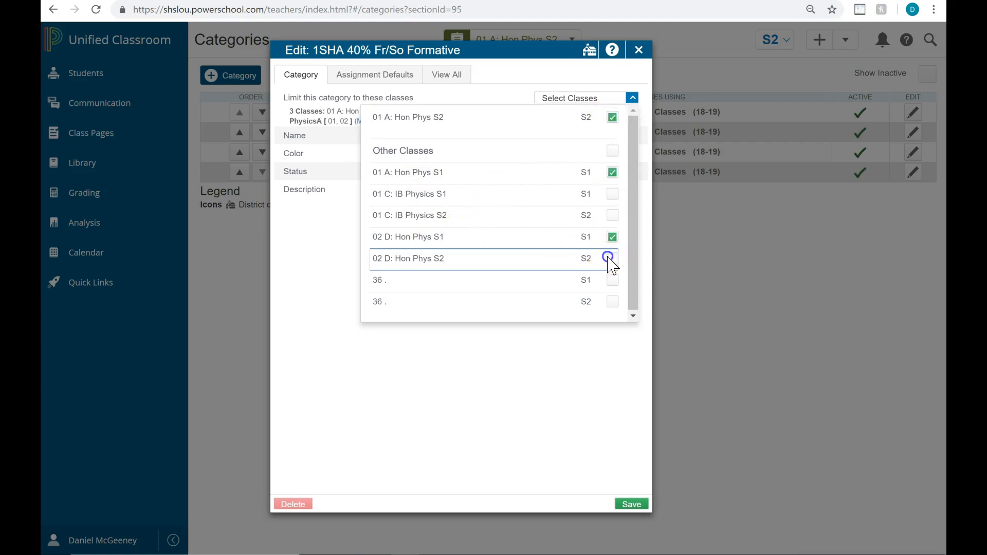
click(611, 258)
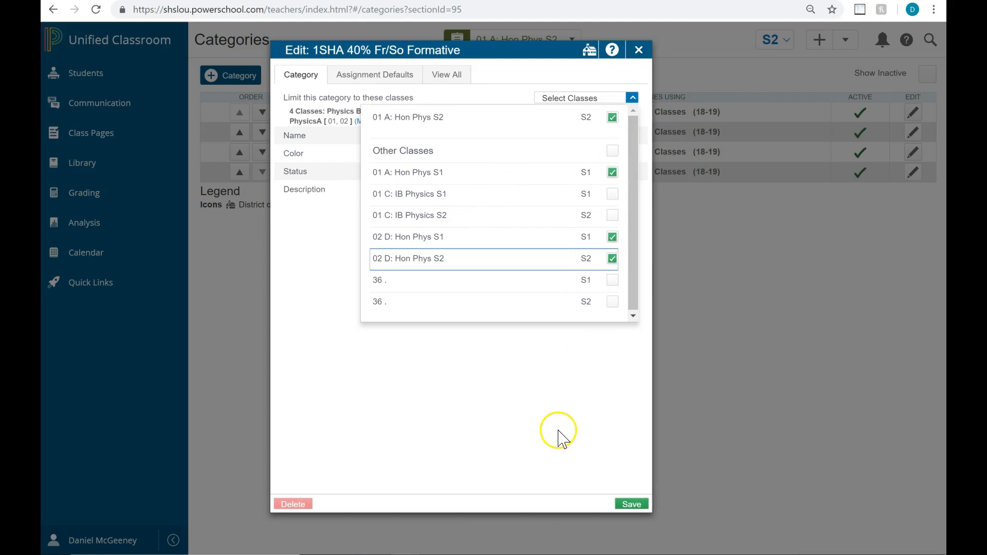
mouse_move(508, 388)
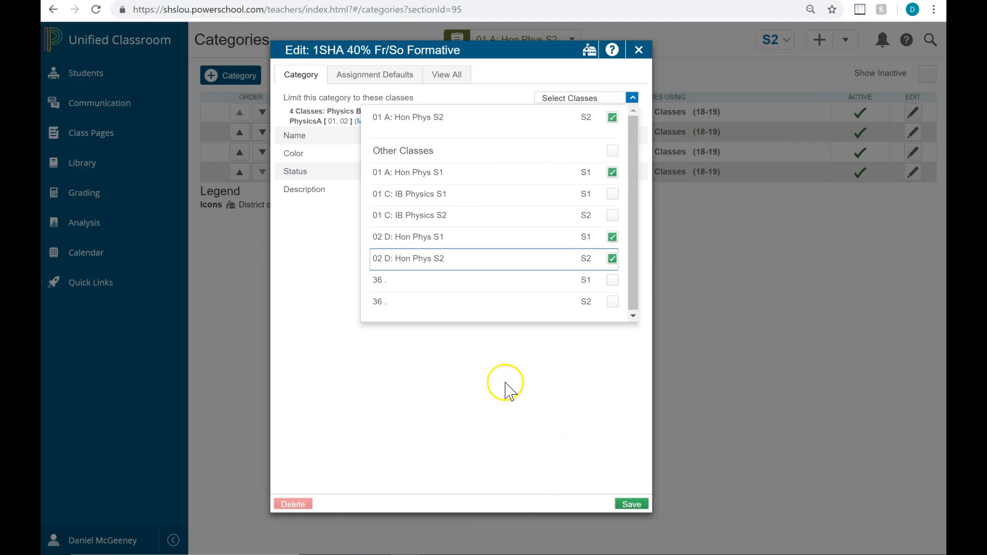
click(631, 98)
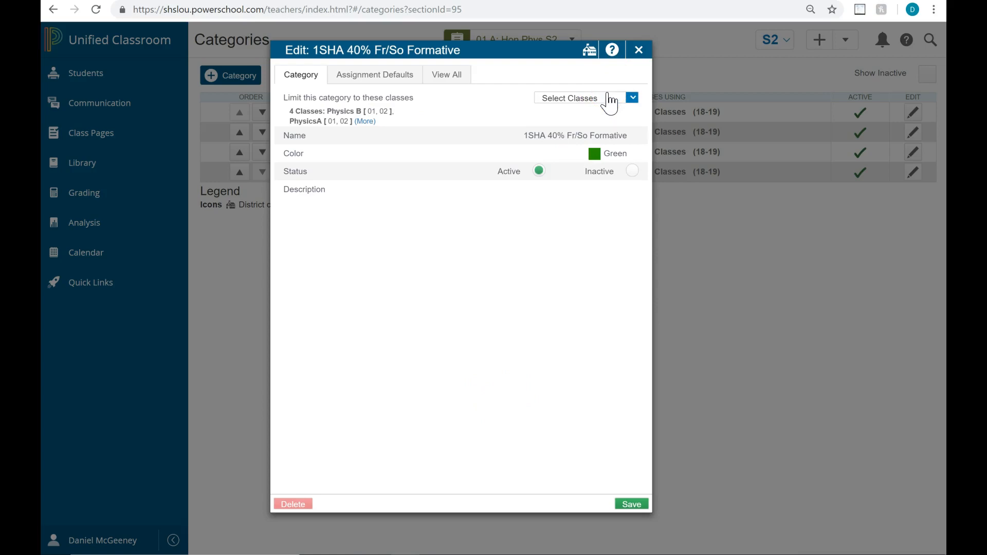
- Remove the class limit so the category applies to All Classes (18-19)
click(631, 97)
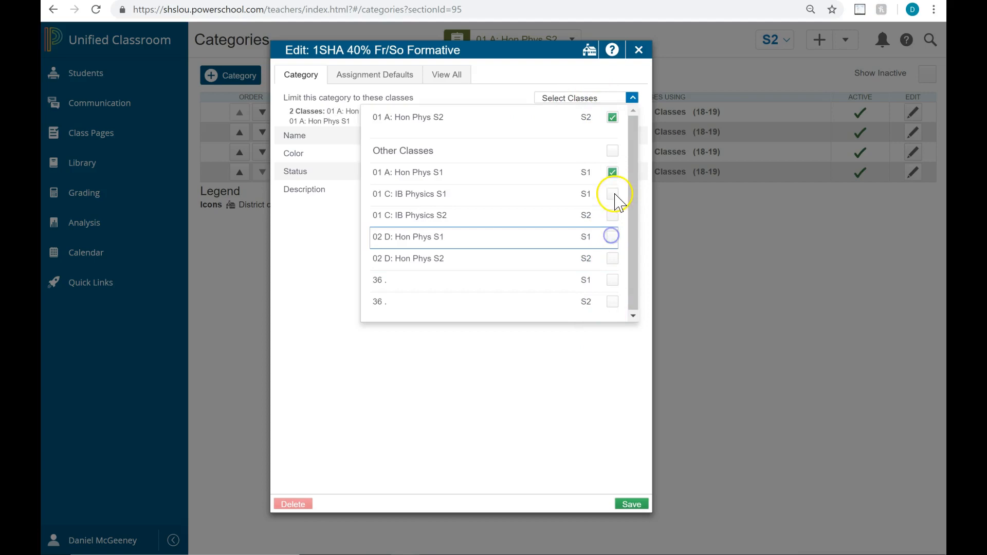
click(612, 193)
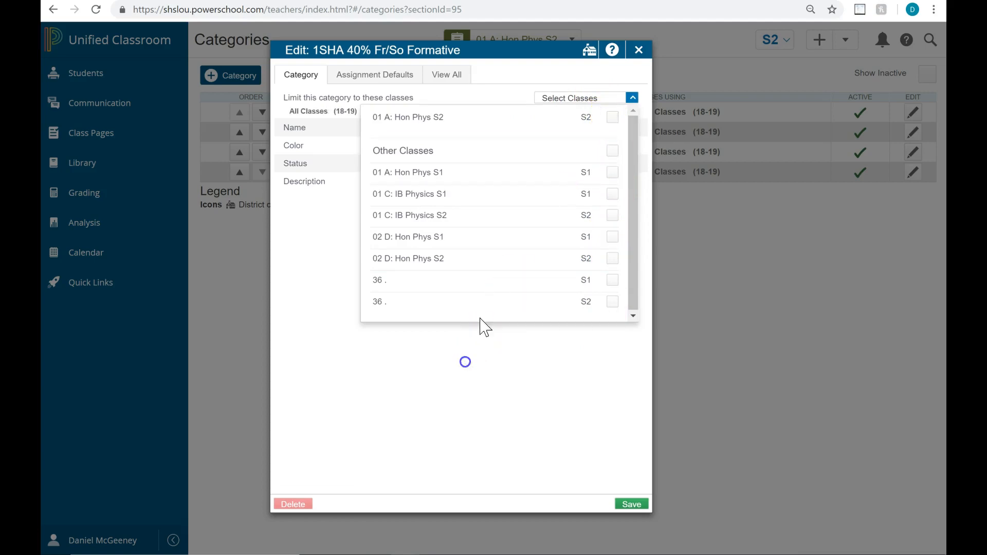
click(631, 98)
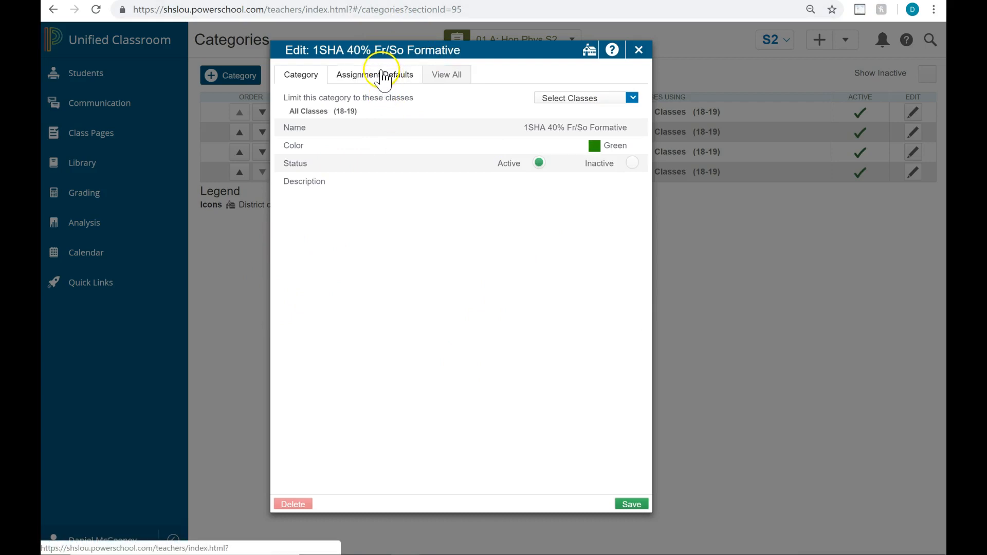
- Set the category's assignment defaults to Points scoring with 40 score entry points
click(374, 74)
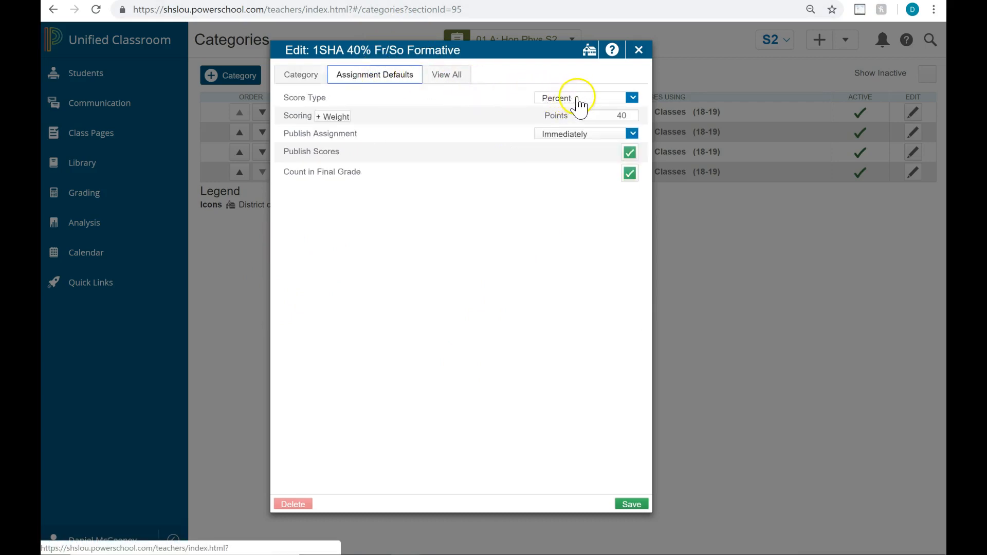
click(633, 98)
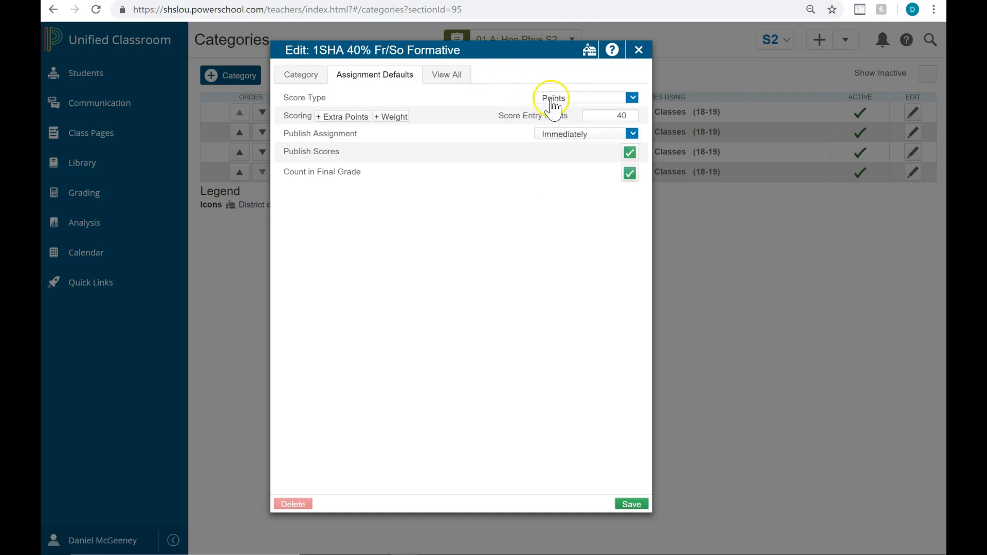
mouse_move(595, 151)
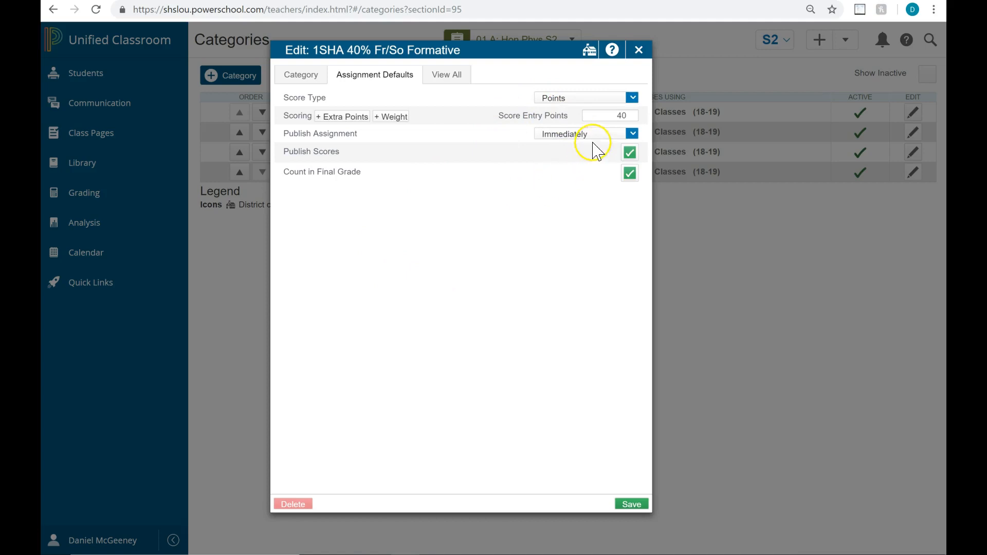
click(609, 115)
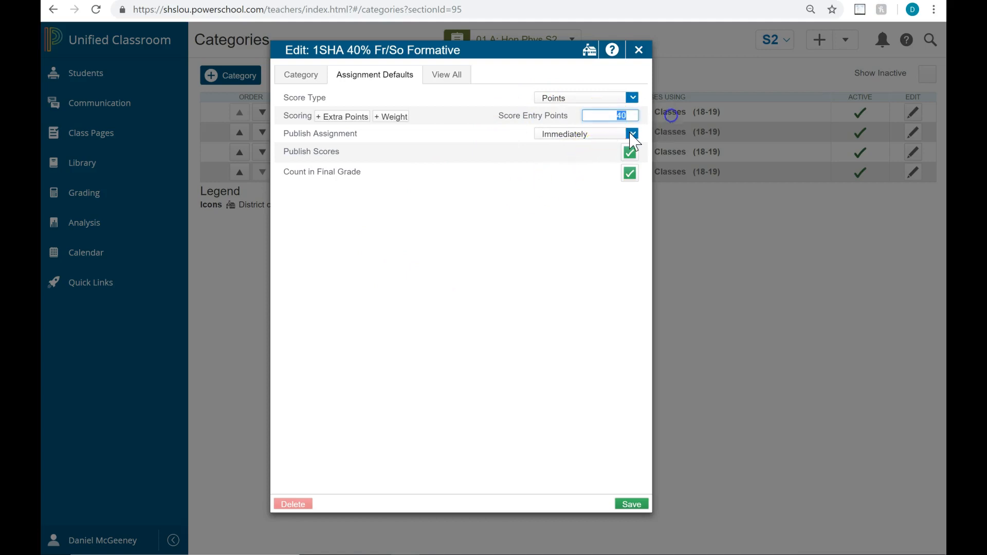
mouse_move(345, 56)
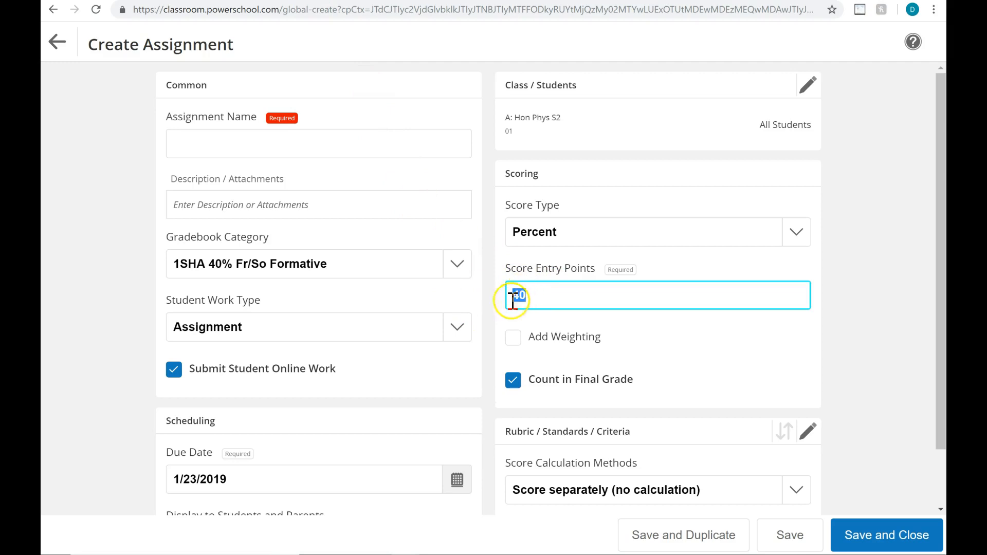
- Draft a sample assignment named 'Unit 5 Day 1 HW' worth 5 points
click(318, 143)
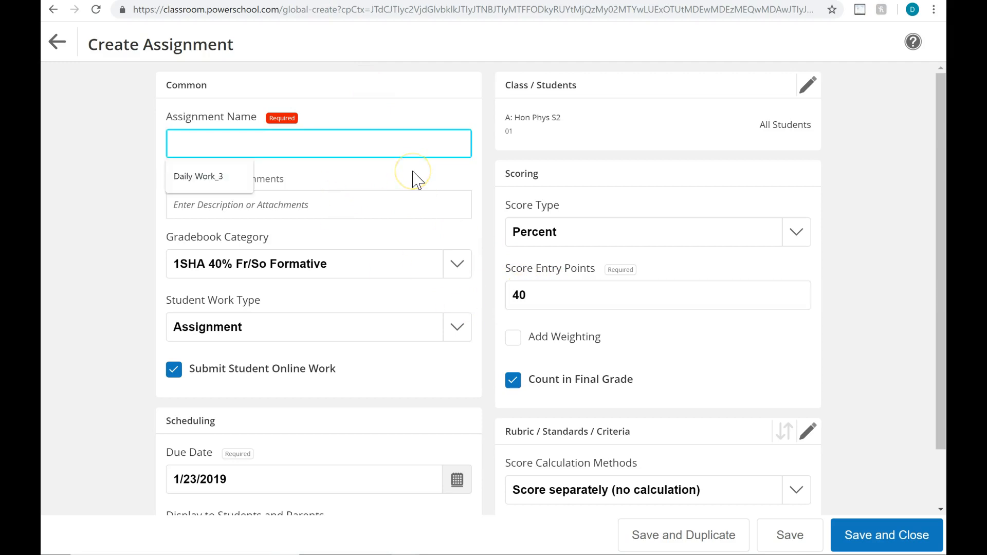
text(Unit 5)
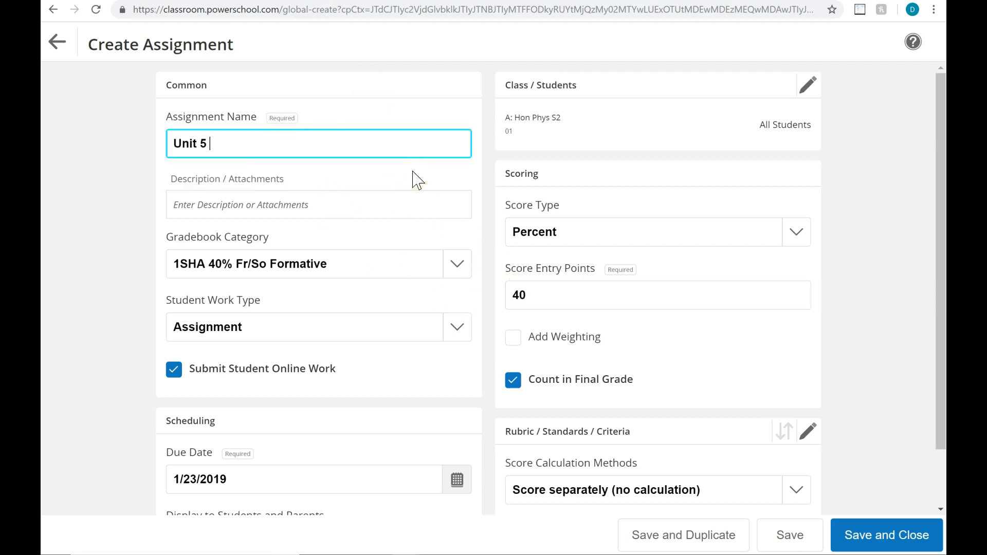
text(Day 1 HW)
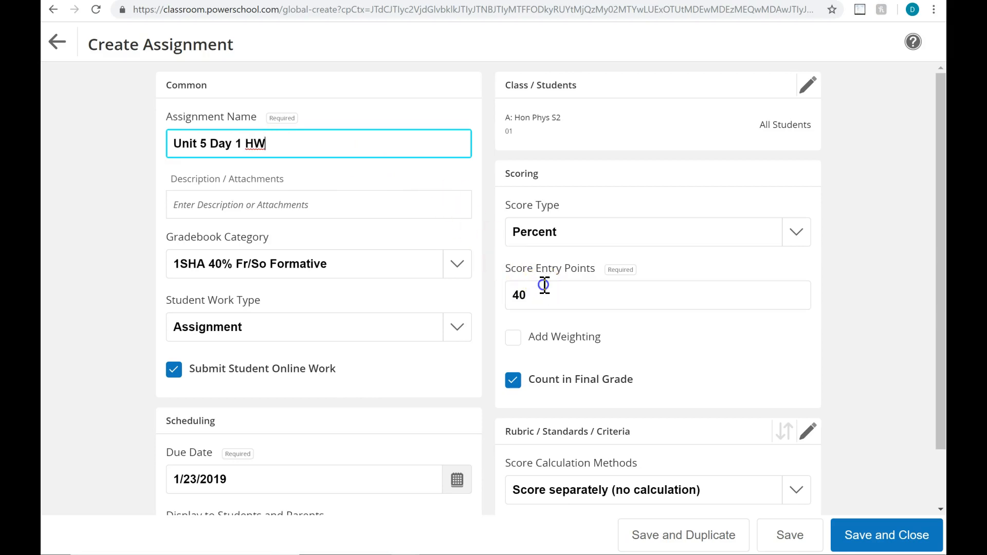
click(629, 295)
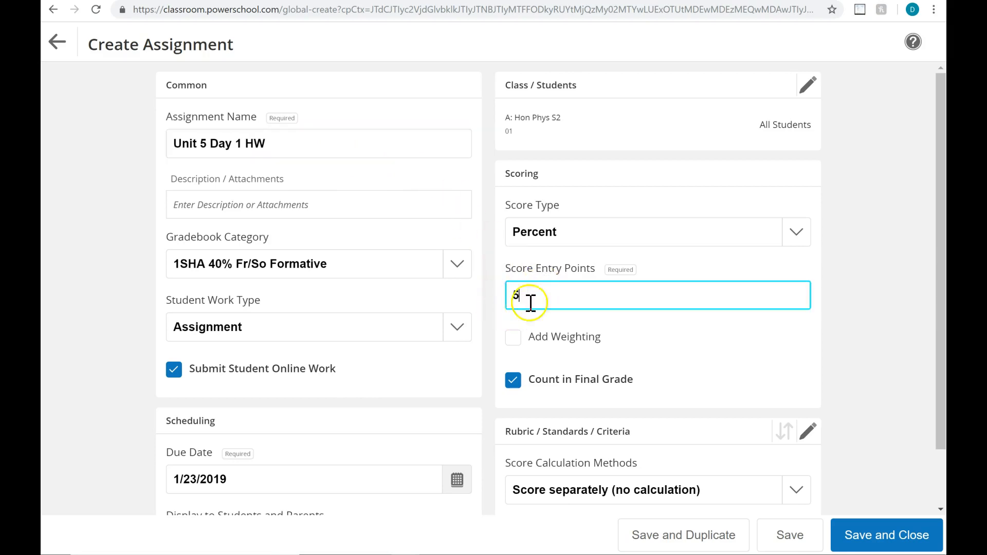
text(5)
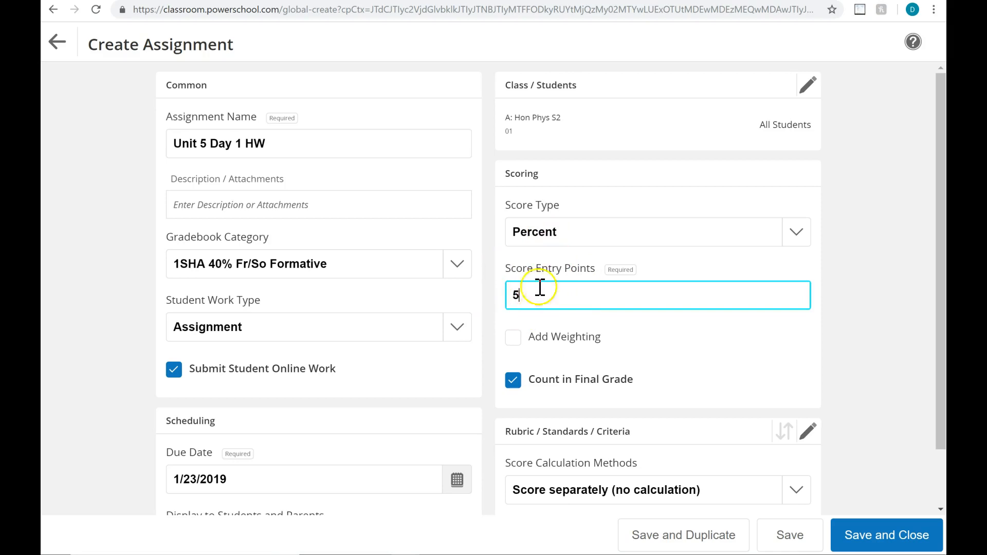
key(Backspace)
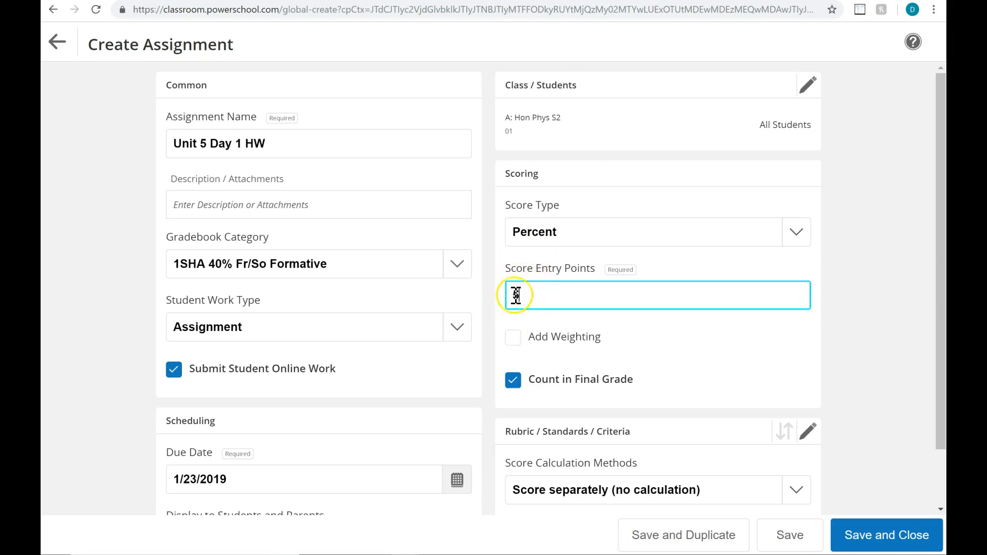
text(5)
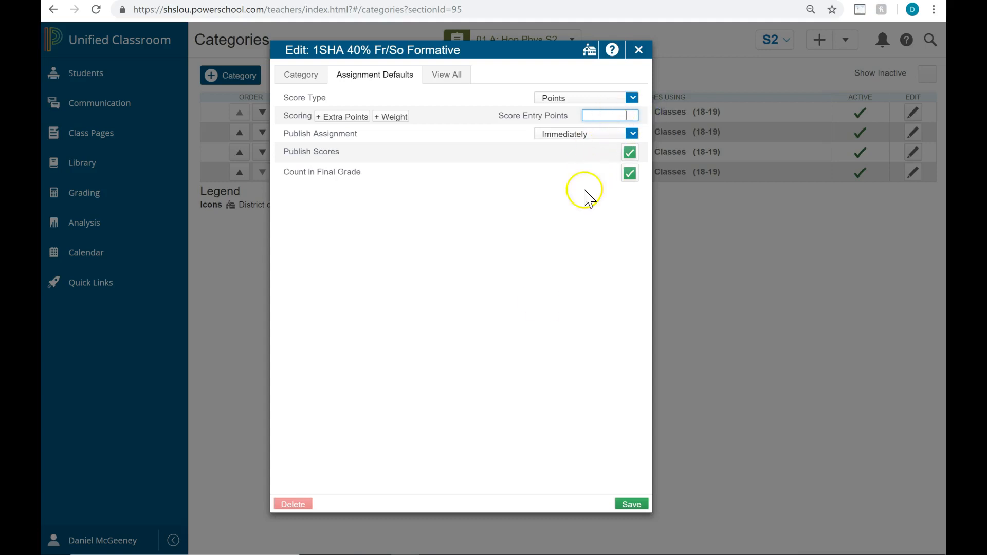
- Change the category's default score entry points from 40 to 10
text(0)
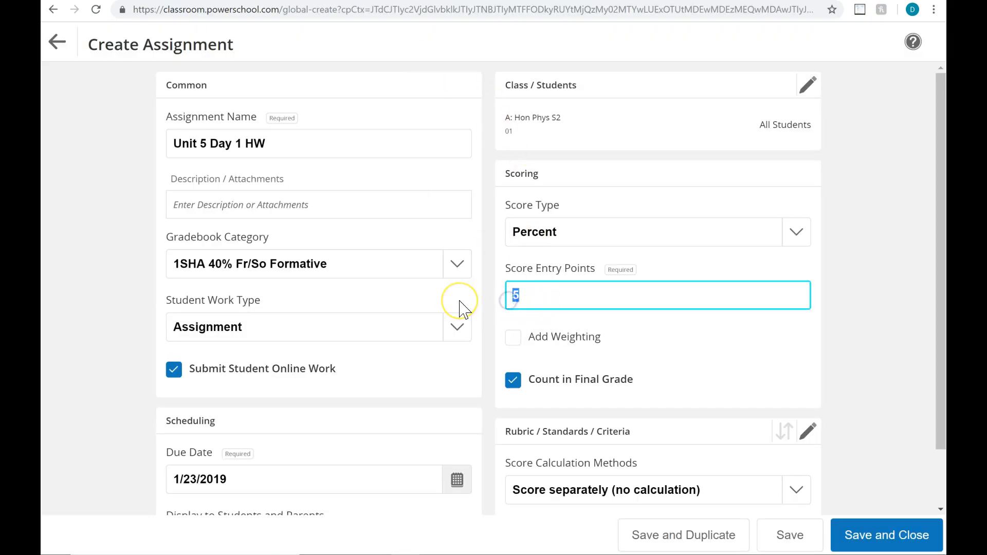
text(10)
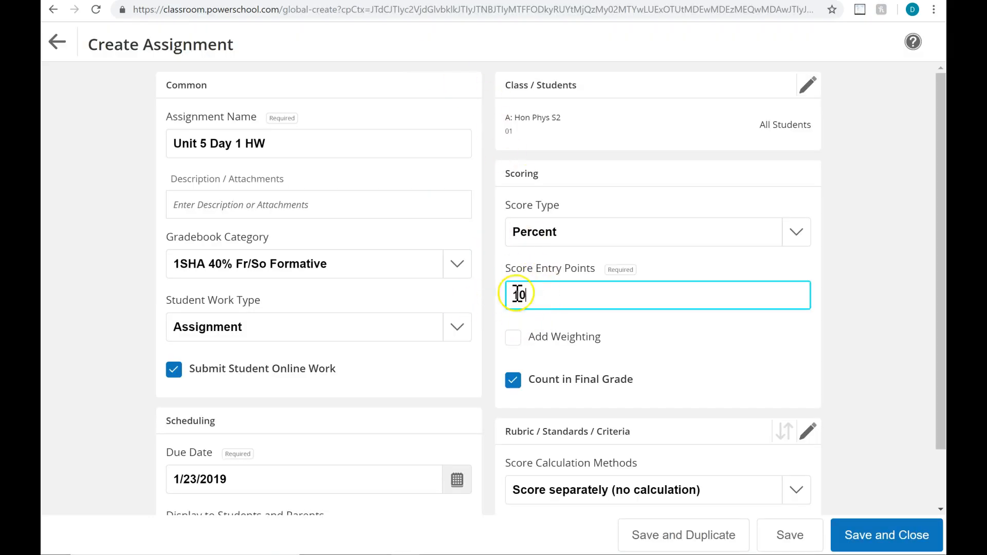
text(10)
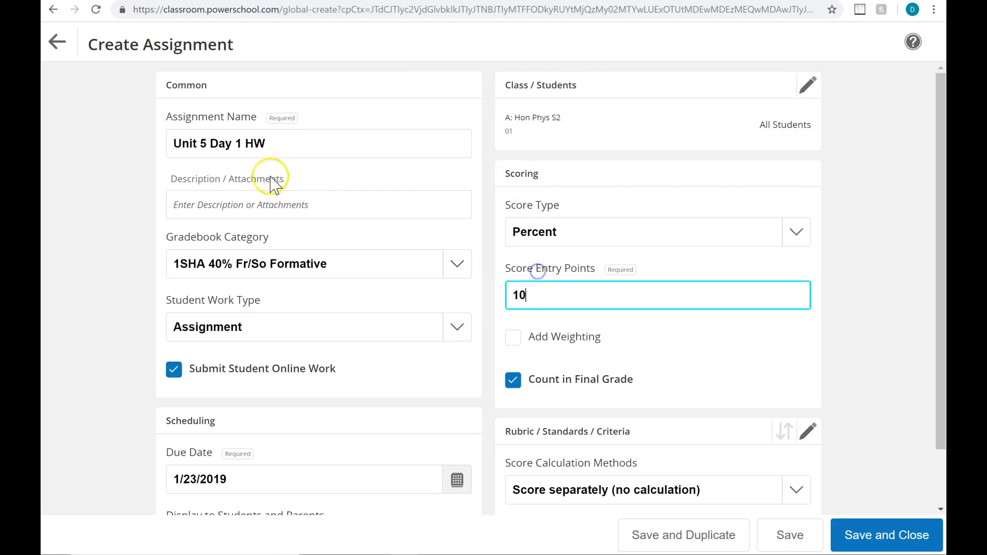
double_click(518, 295)
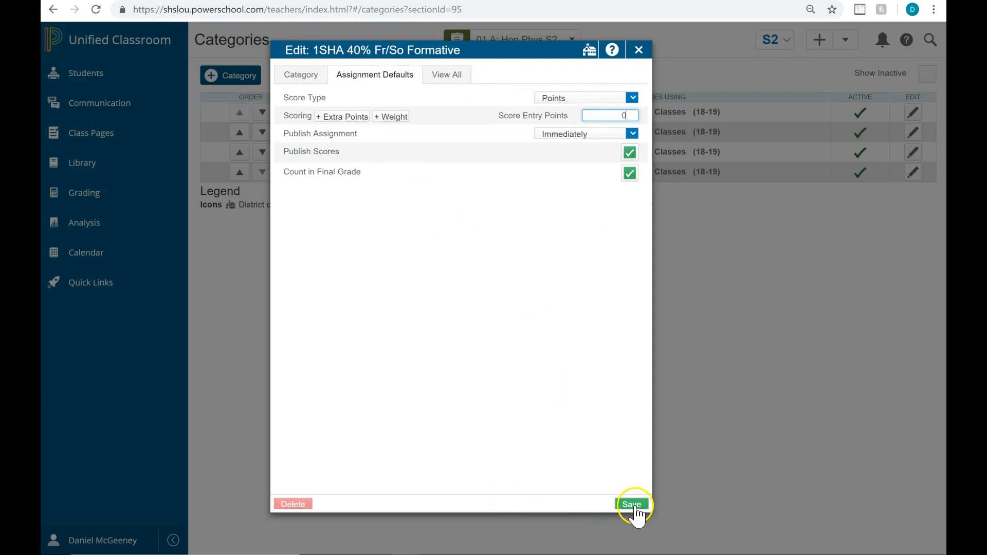
- Save the Fr/So Formative category changes and return to the Categories list
click(631, 504)
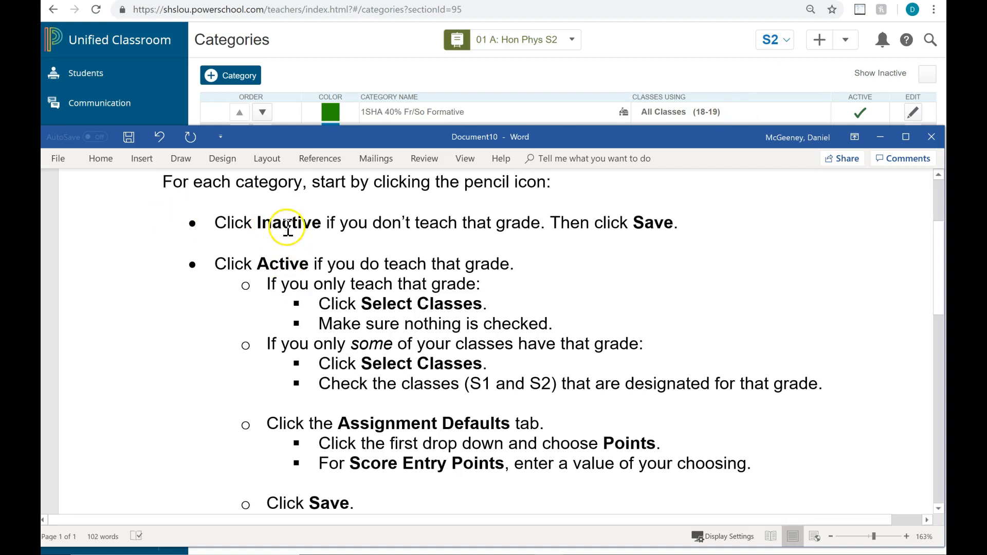
mouse_move(421, 302)
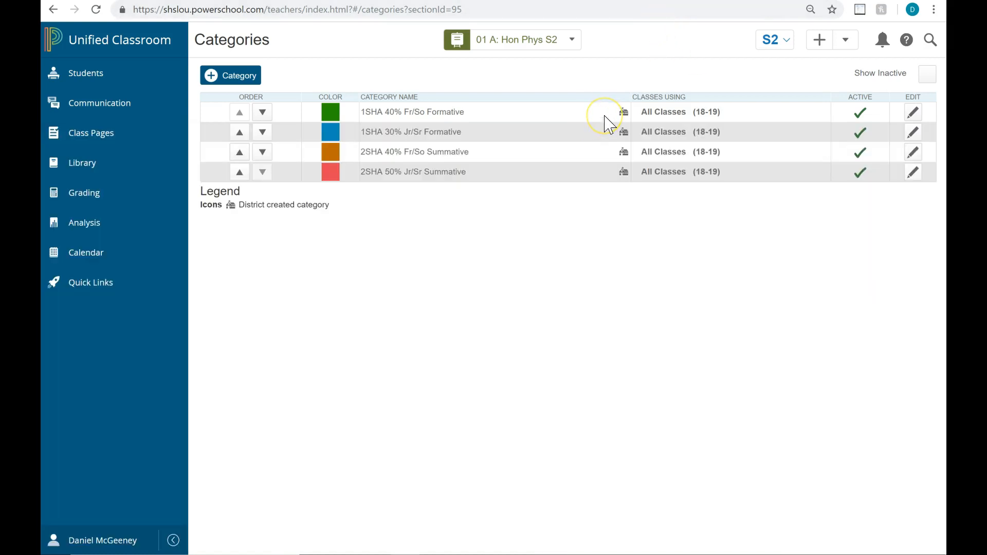
mouse_move(386, 256)
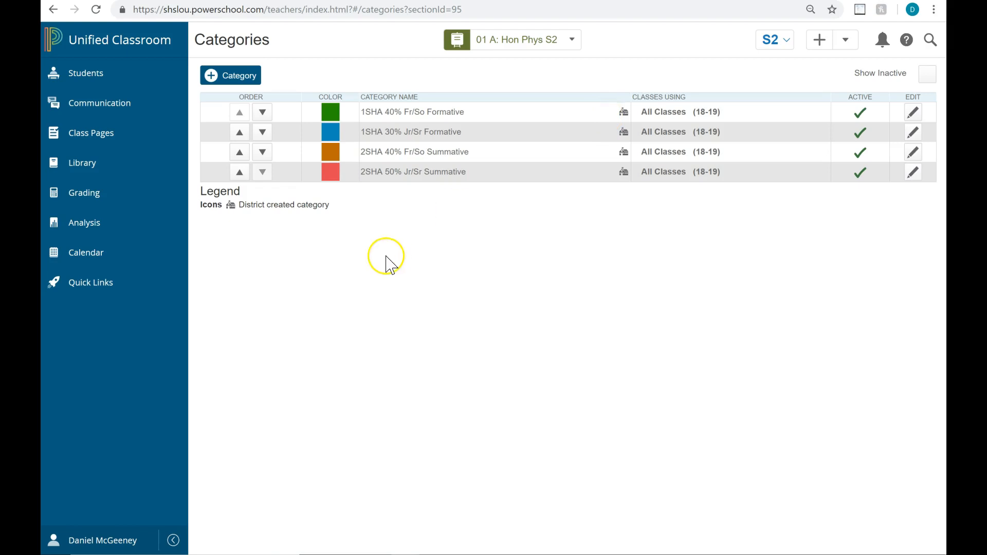
mouse_move(92, 540)
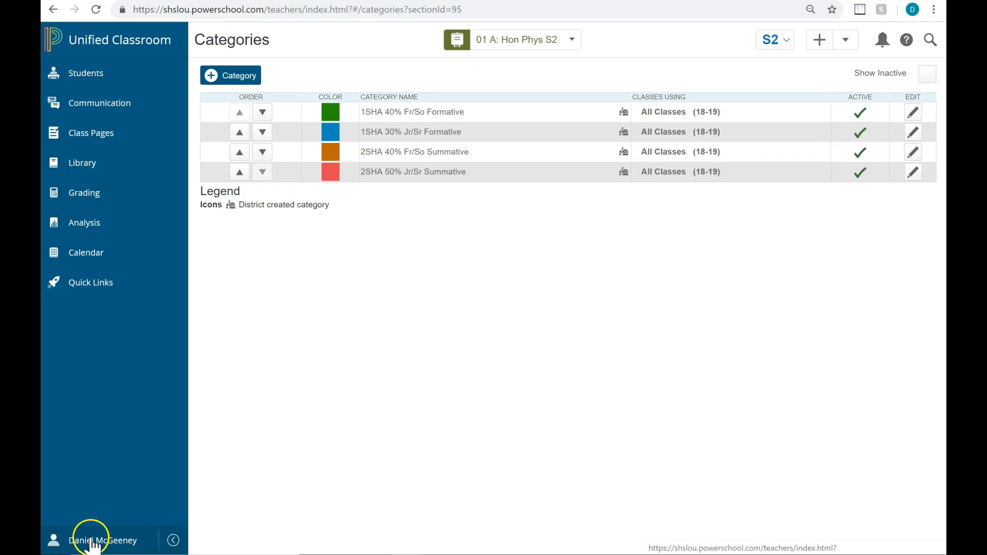
- Go to Settings > Traditional Grade Calculation showing Hon Phys S2's S2/T2/E2 formulas
click(101, 539)
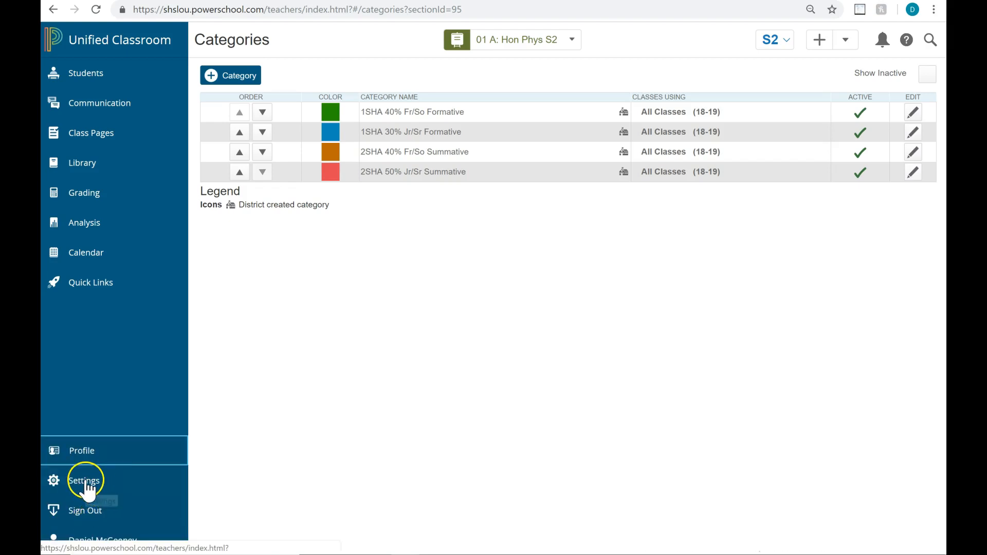
mouse_move(84, 480)
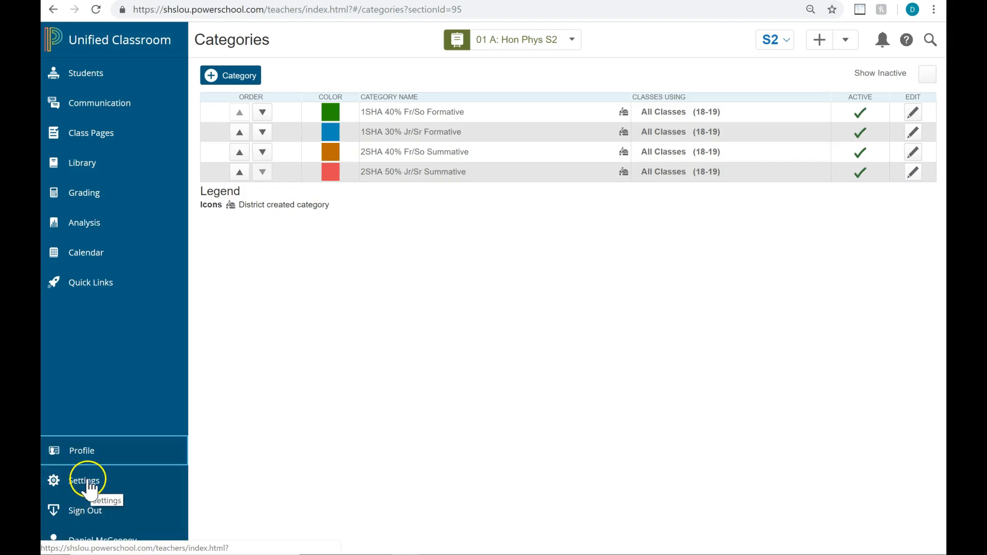
click(83, 480)
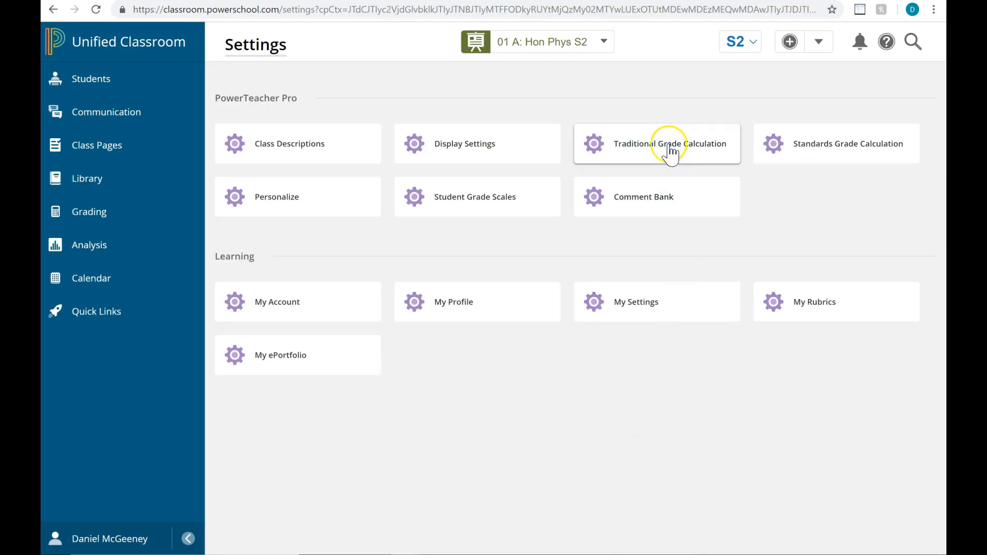
click(656, 144)
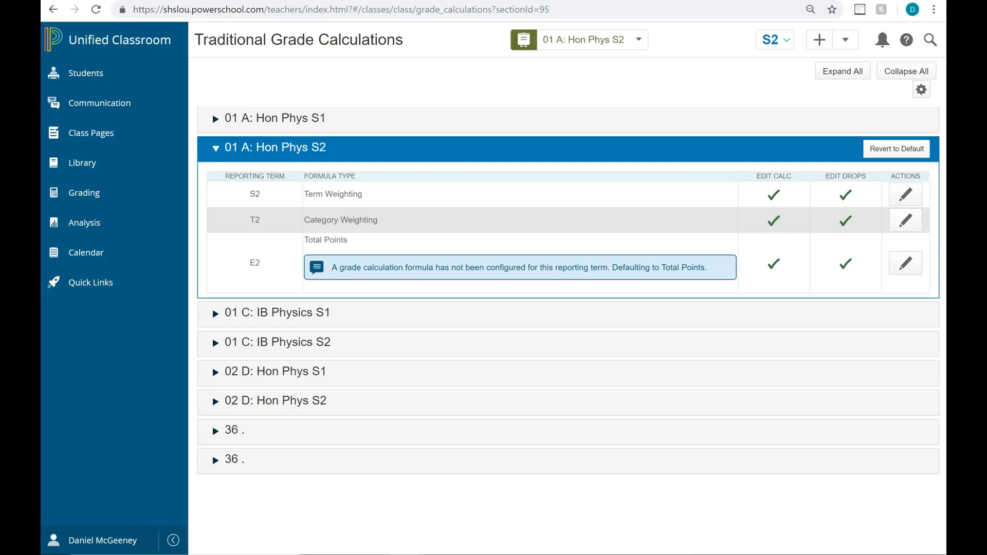
- Filter the class picker to Semester 2 and switch to 01 C: IB Physics S2
click(215, 147)
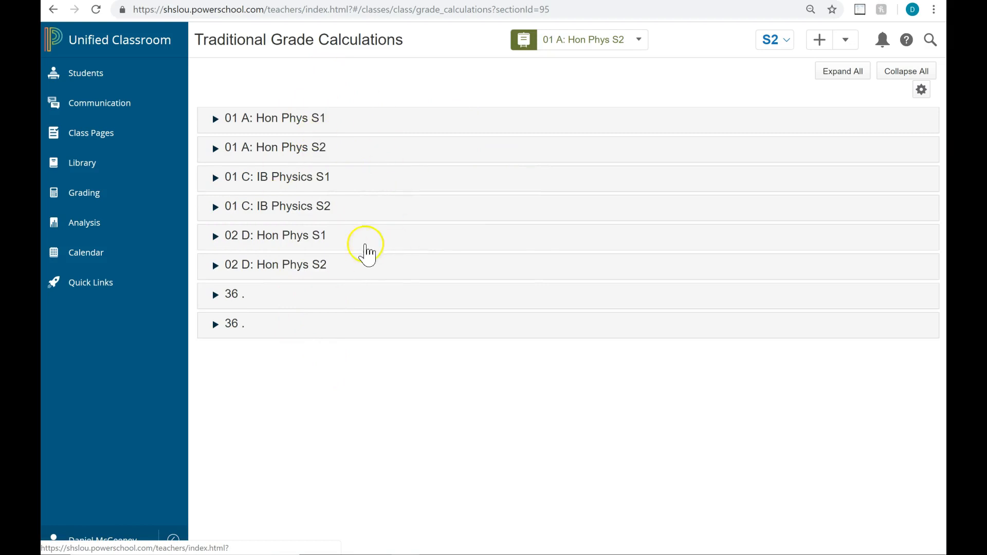
mouse_move(327, 207)
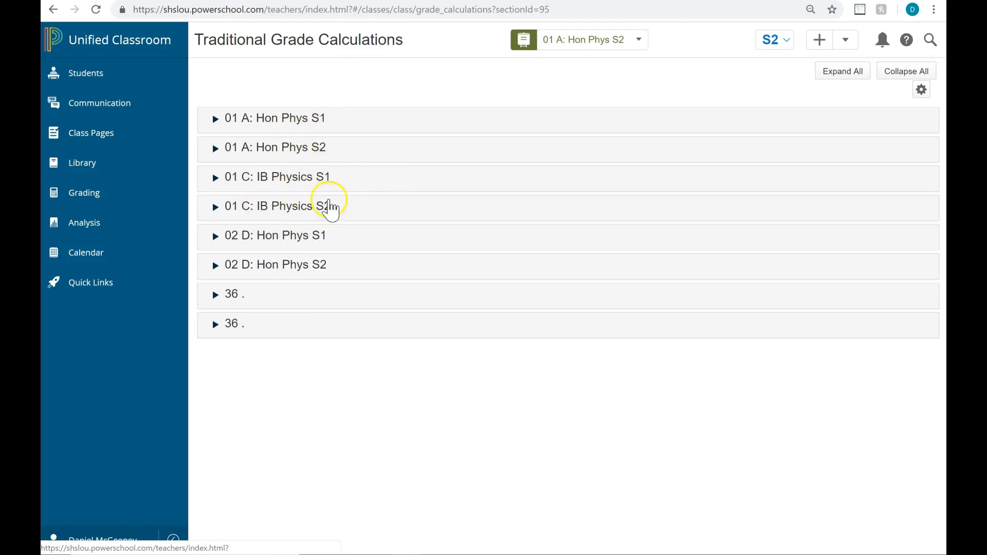
mouse_move(369, 124)
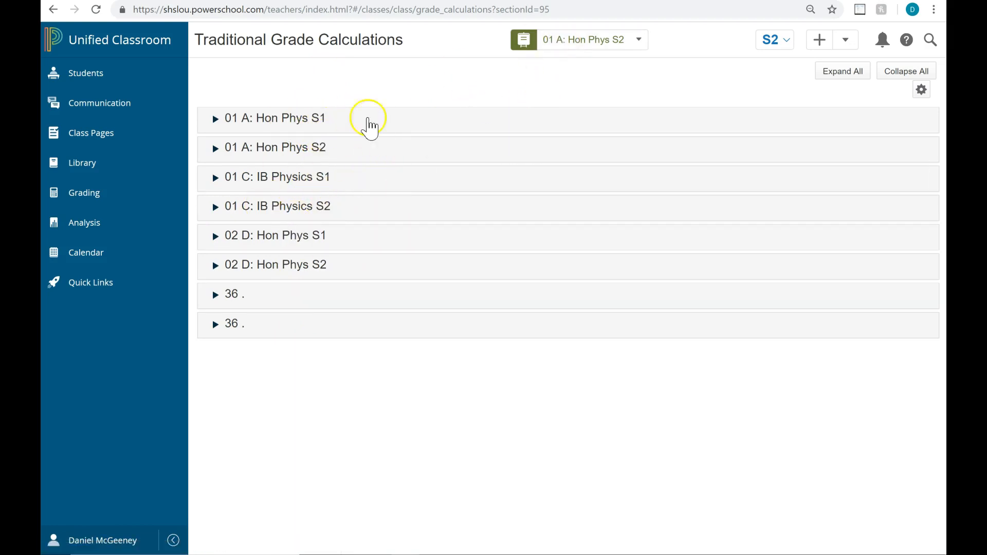
mouse_move(296, 101)
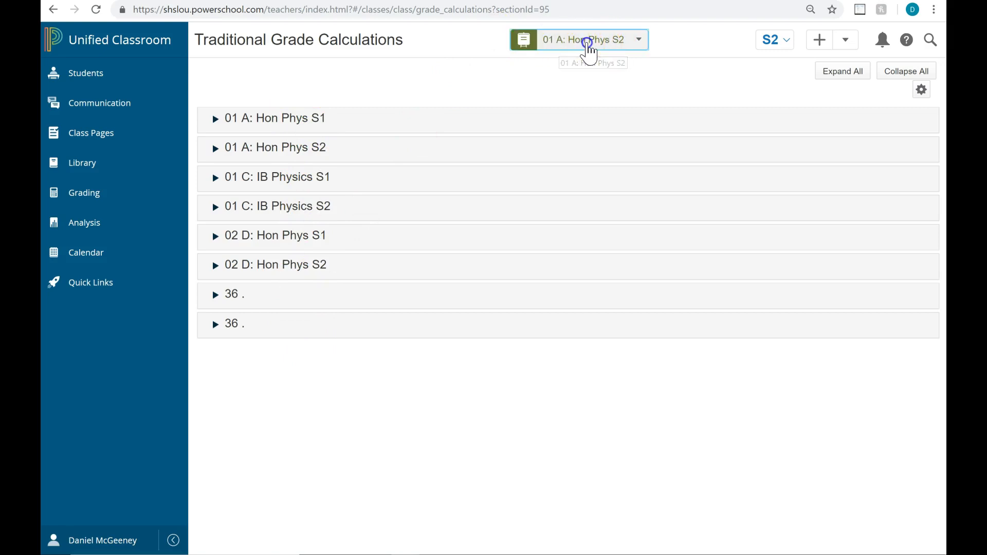
click(581, 40)
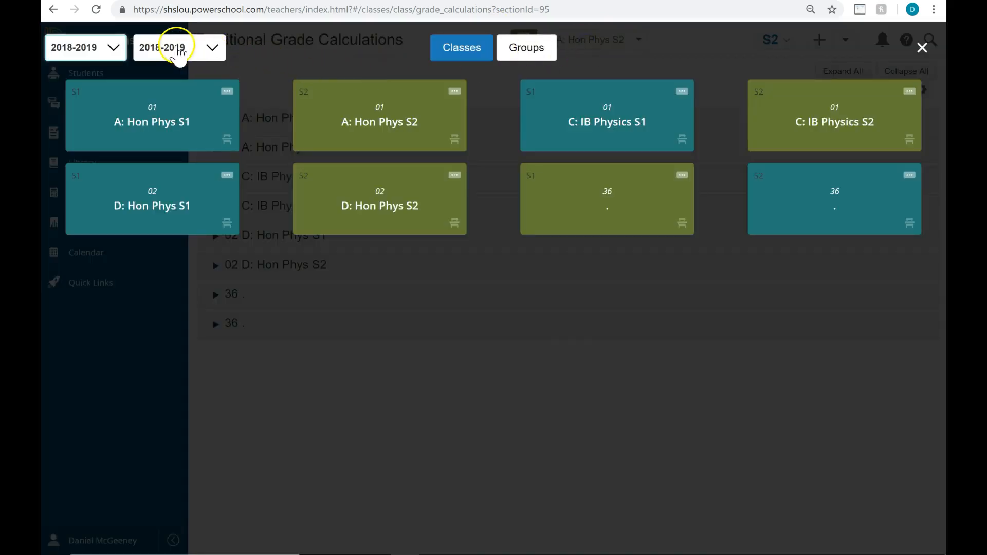
click(179, 48)
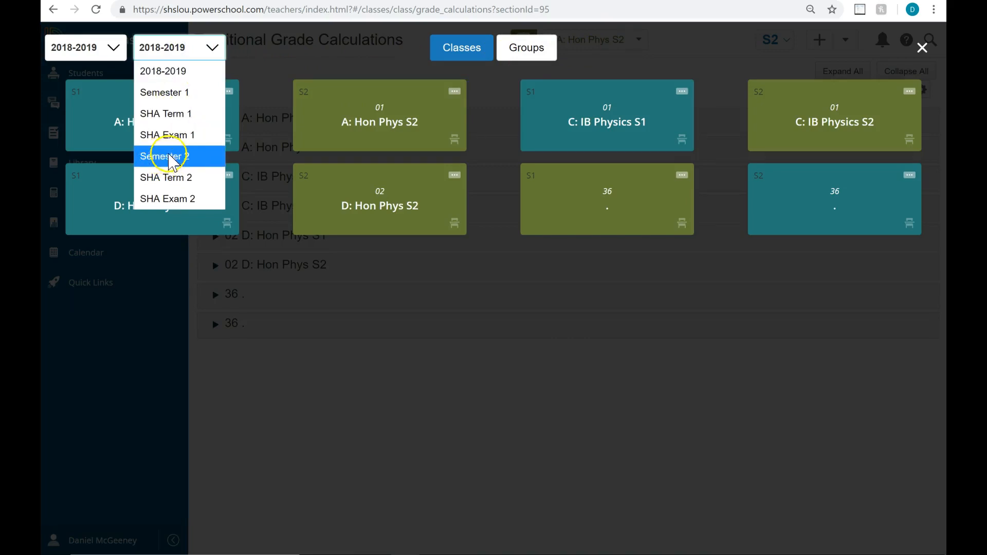
click(163, 156)
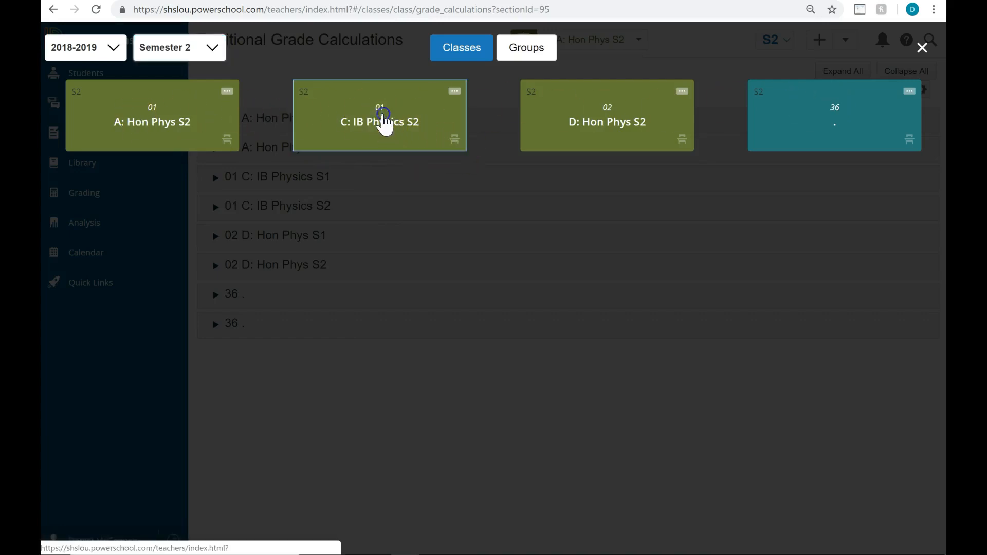
click(379, 114)
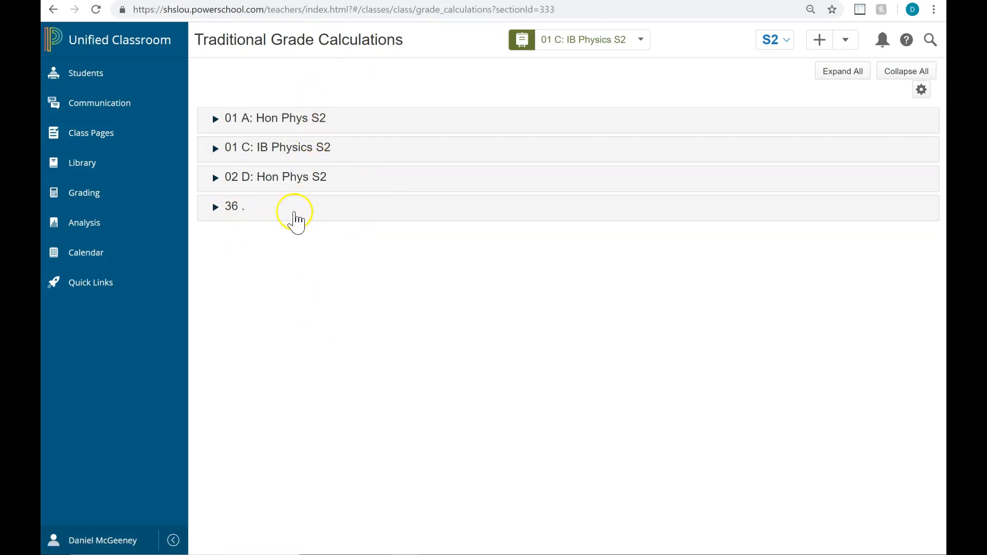
mouse_move(234, 207)
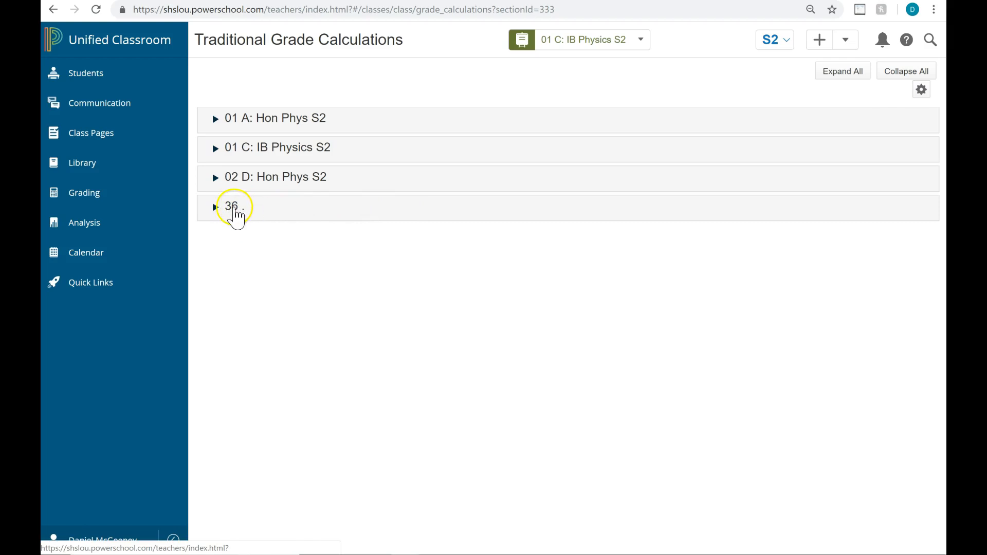
mouse_move(377, 225)
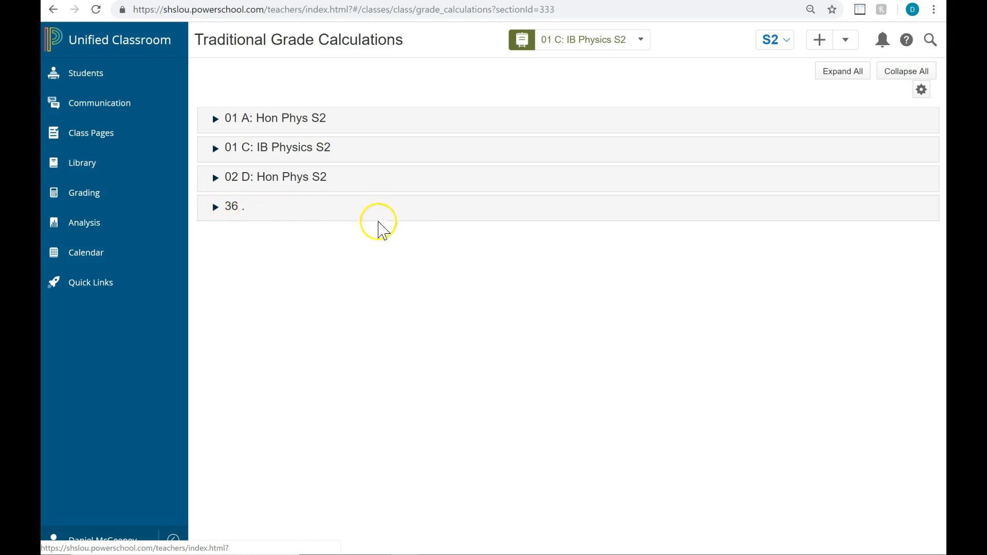
- Expand section 36 and edit its S2 reporting term formula, currently Total Points
click(215, 205)
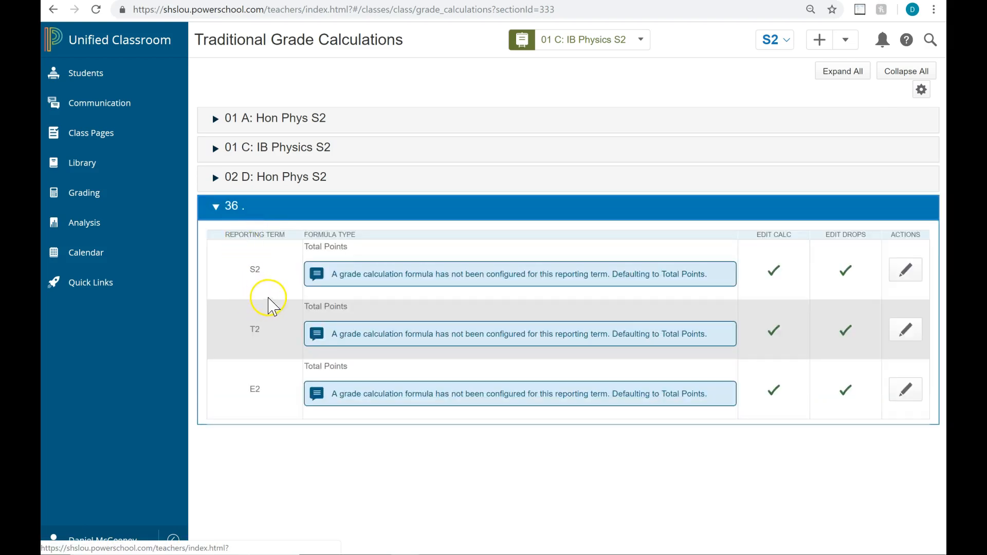
mouse_move(452, 415)
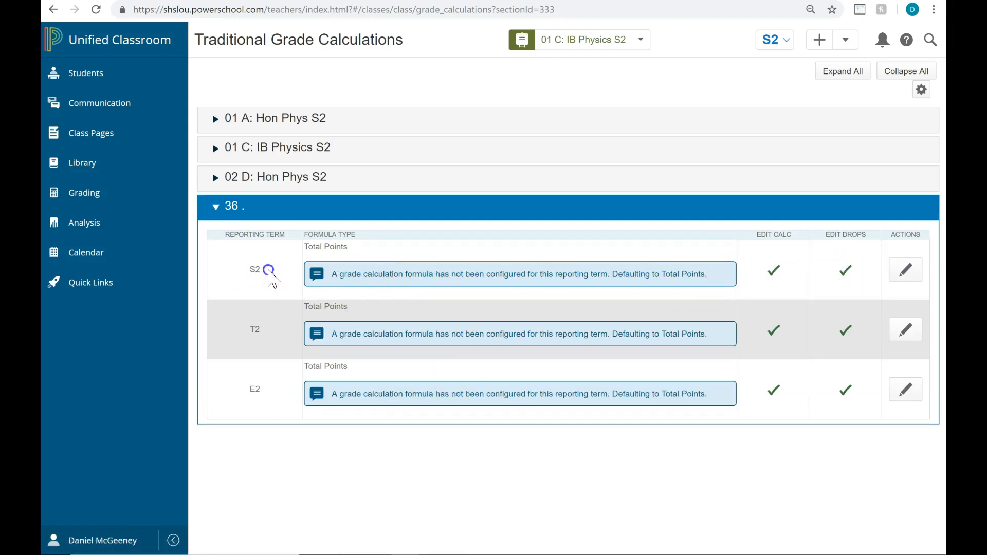
mouse_move(252, 330)
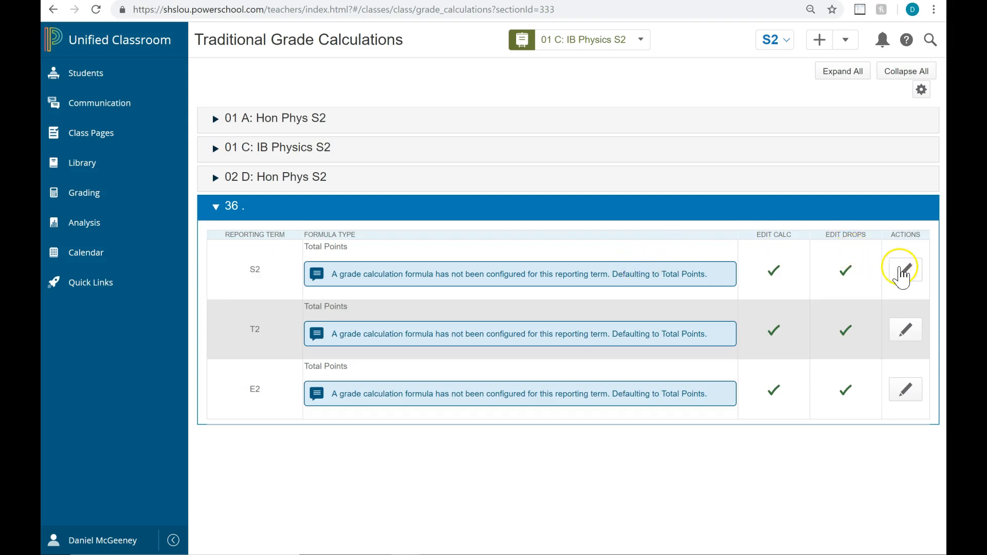
mouse_move(905, 270)
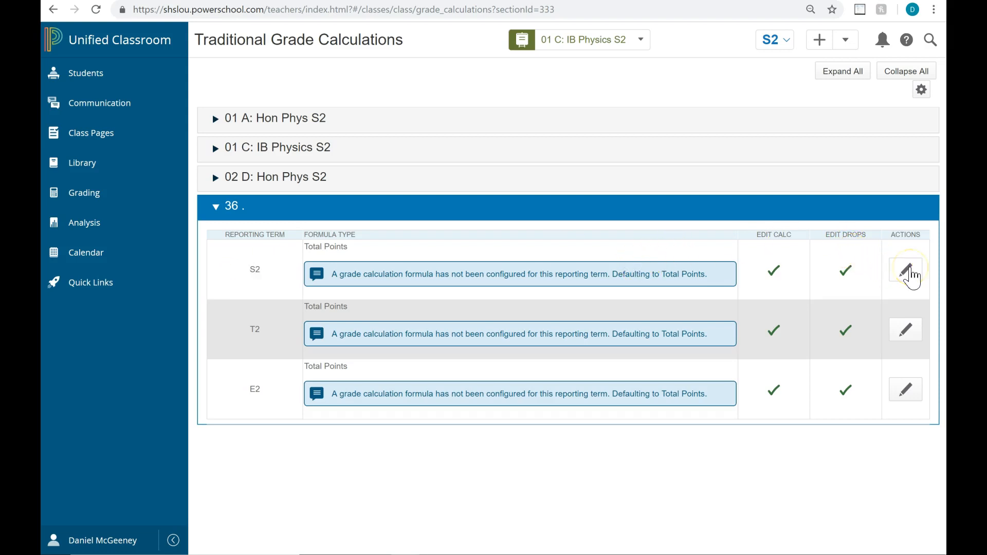
click(905, 270)
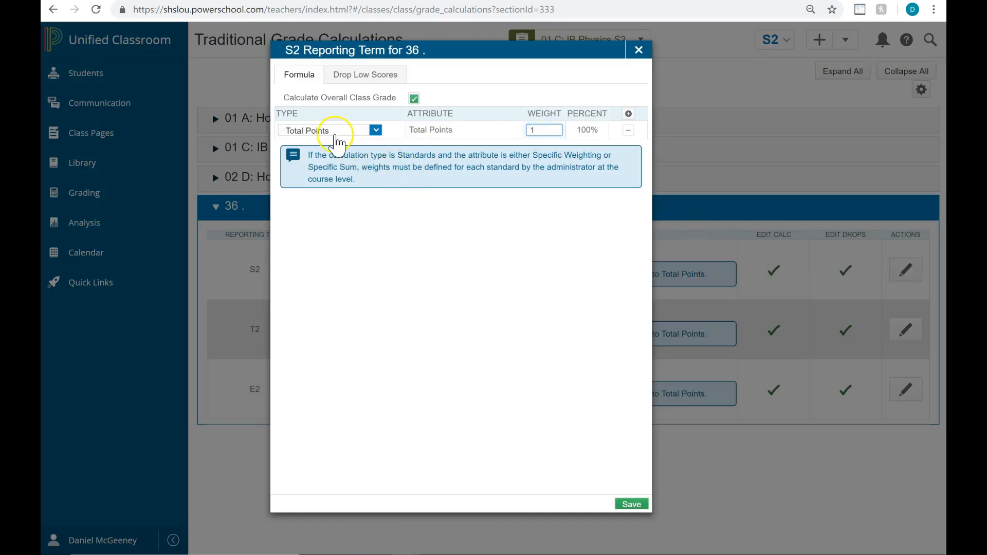
- Switch the S2 formula to Term Weighting with T2 weighted 80
click(376, 130)
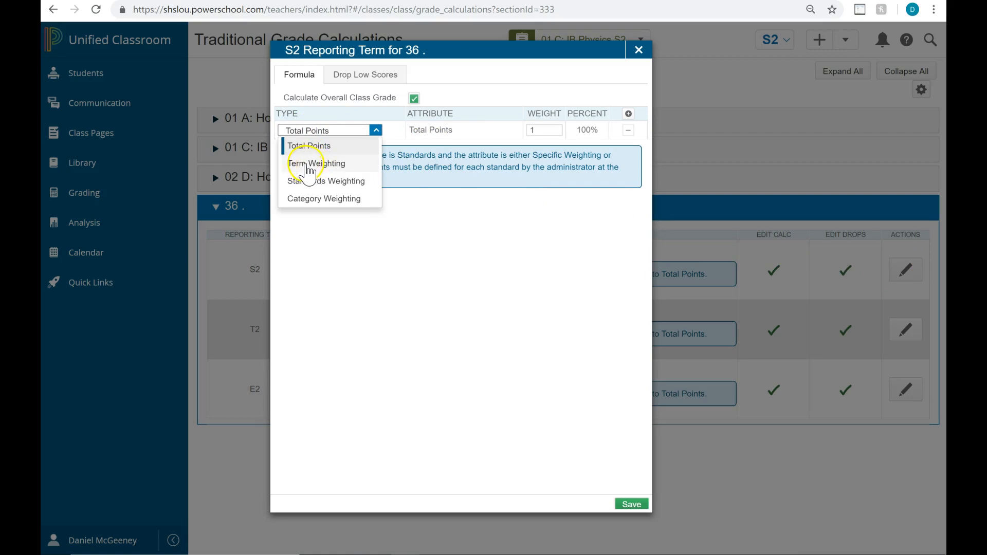
mouse_move(317, 168)
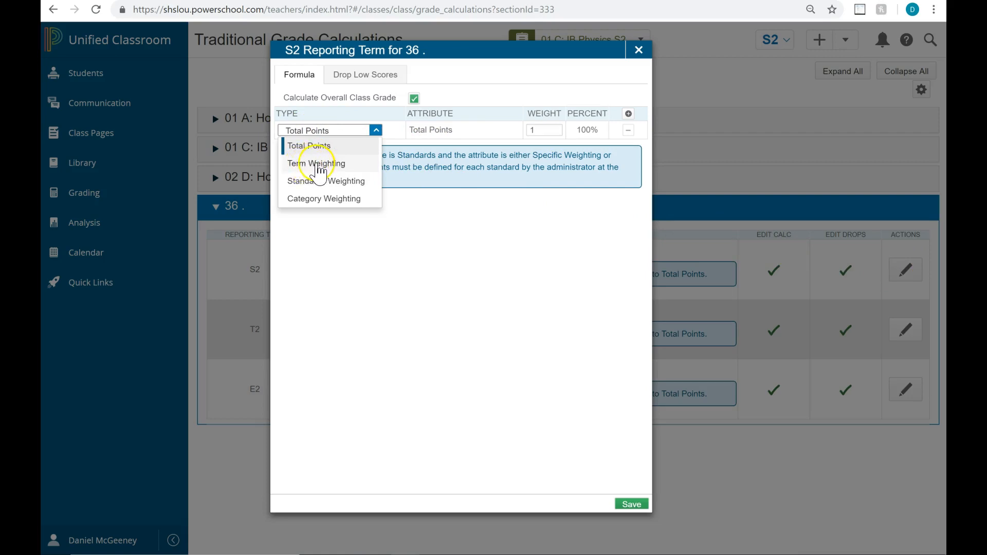
click(316, 163)
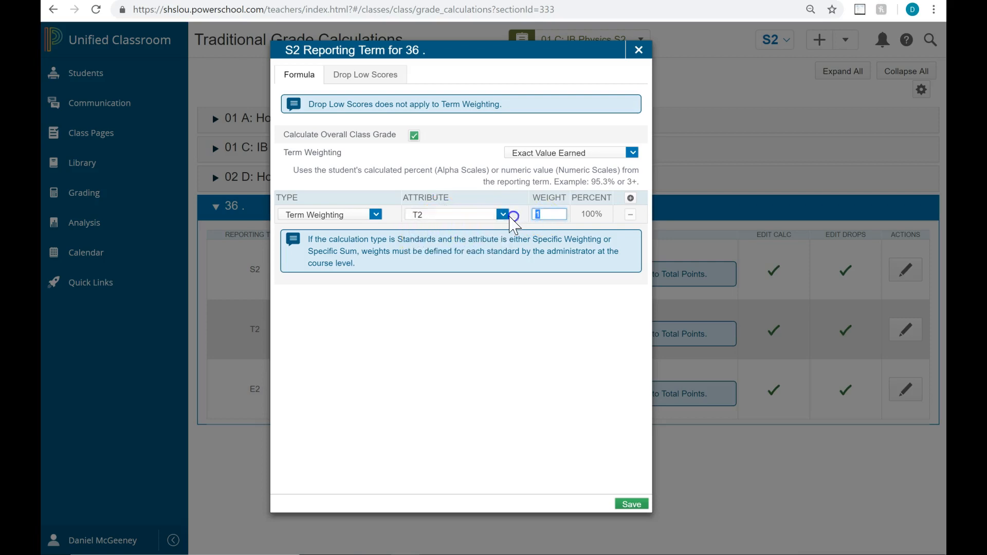
text(80)
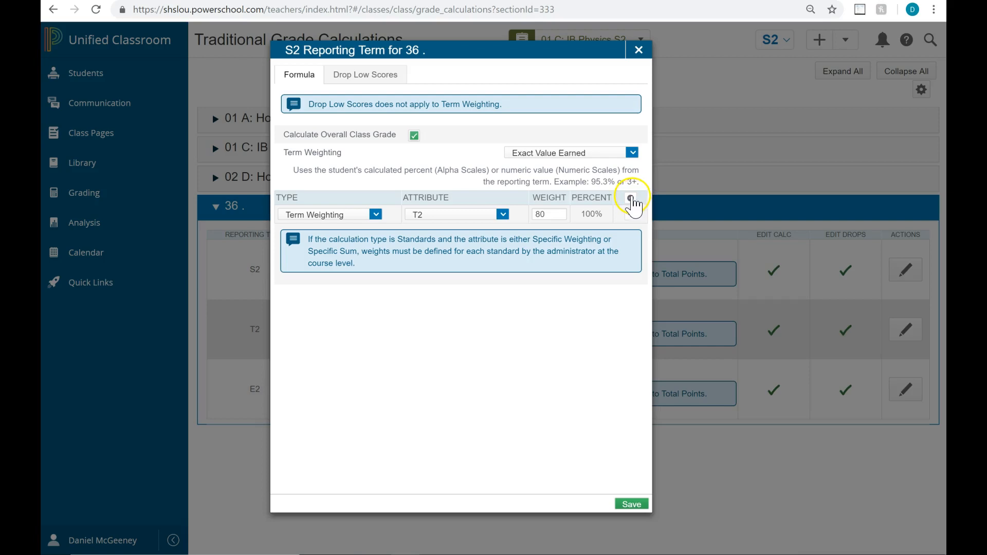
- Add a second Term Weighting row for E2 weighted 20 and save the S2 formula
click(630, 201)
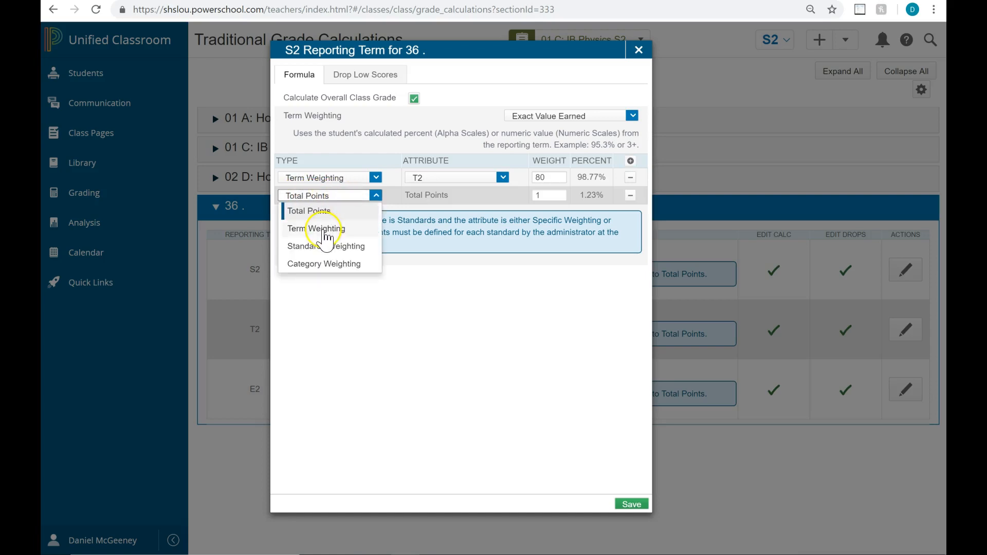
click(317, 228)
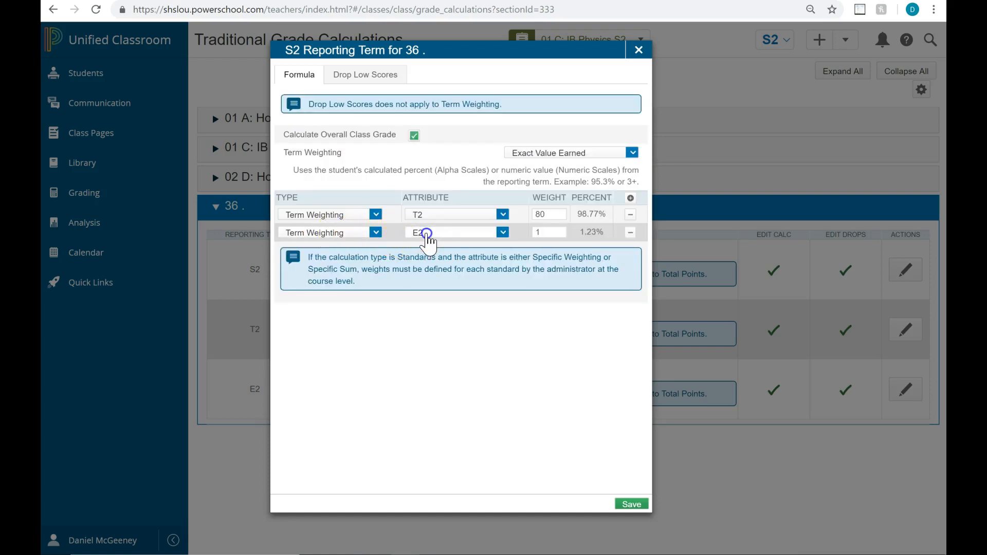
click(502, 233)
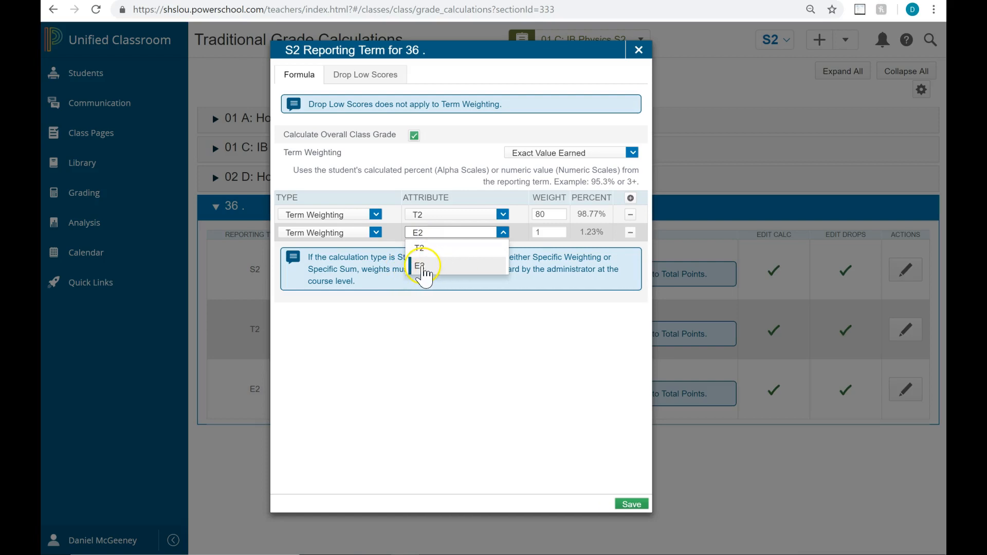
click(417, 232)
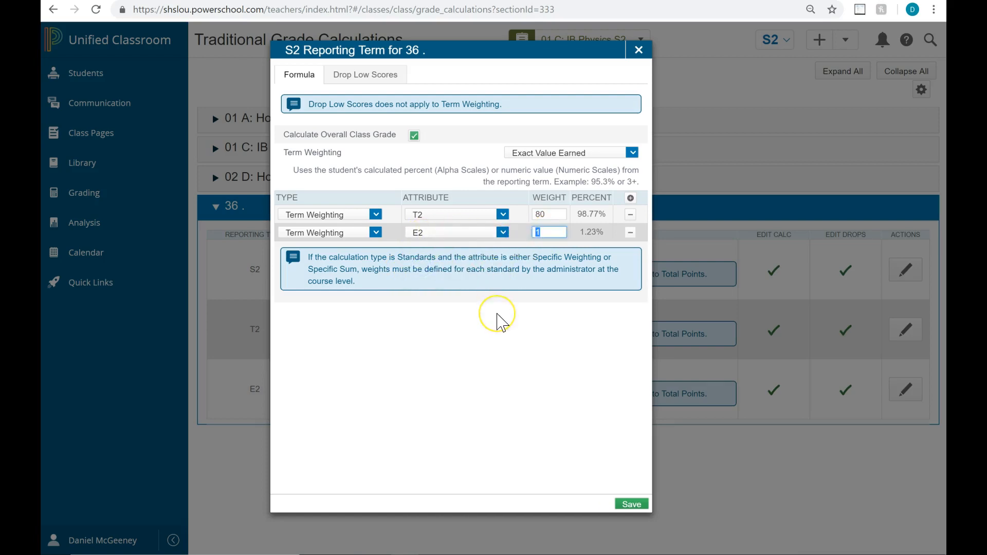
text(20)
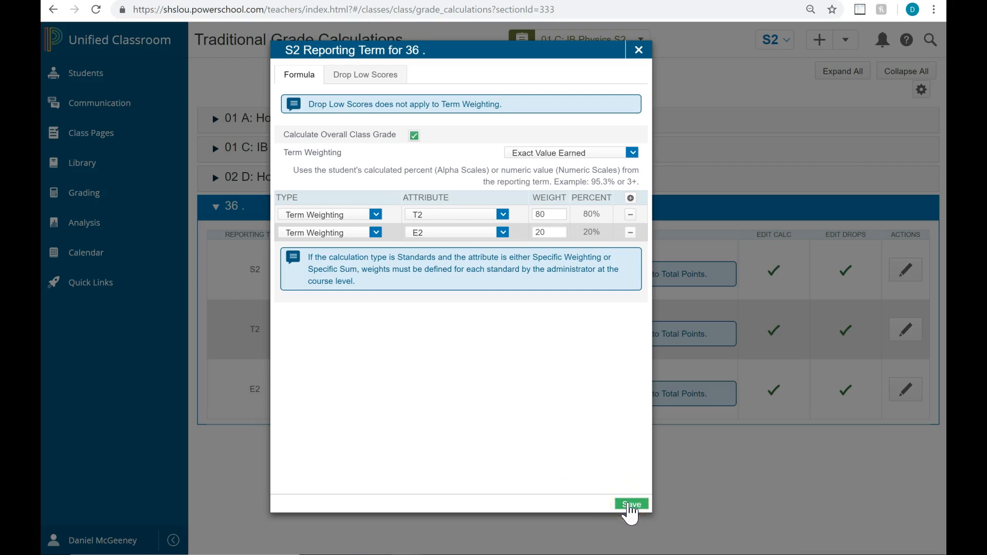
click(630, 504)
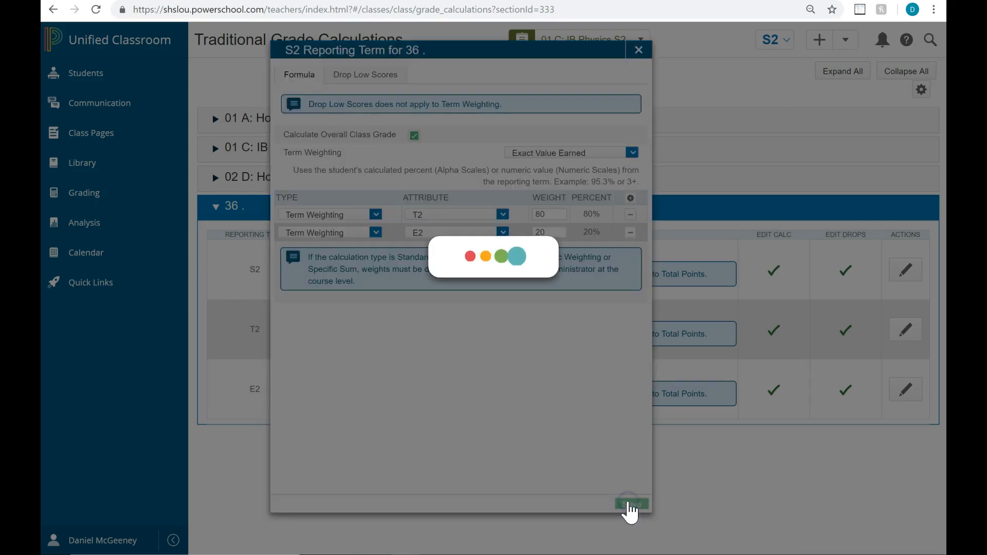
- Dismiss the save confirmation, leaving section 36's S2 listed as Term Weighting
click(631, 504)
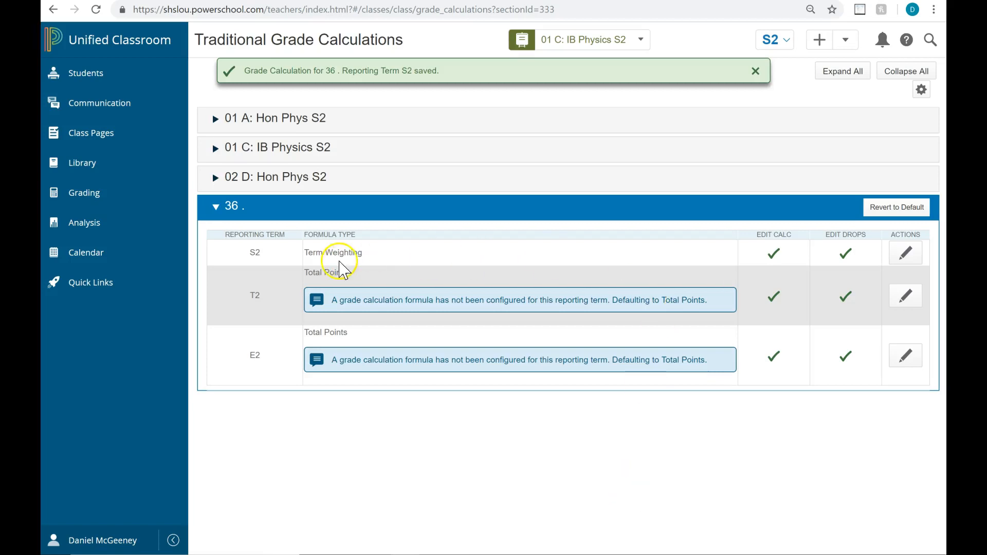
click(755, 71)
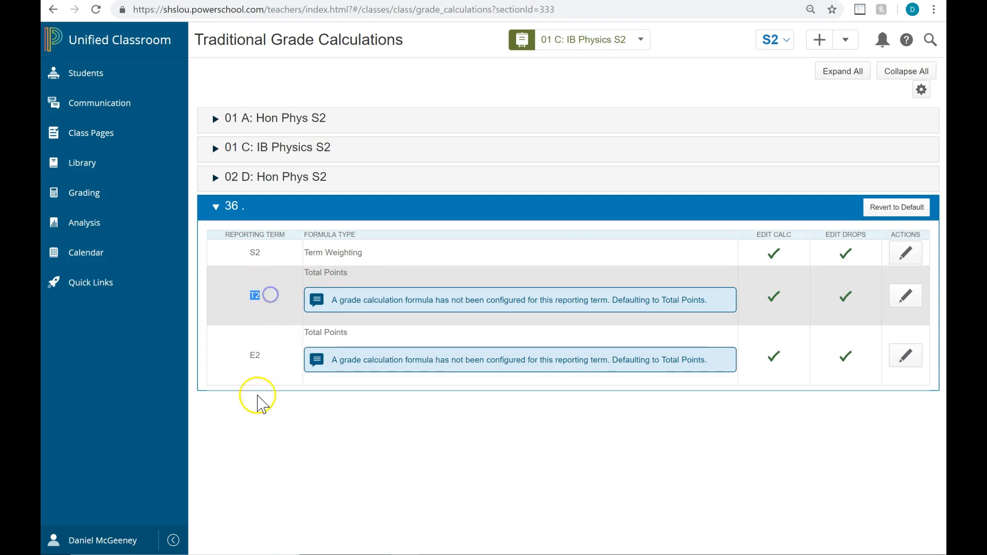
mouse_move(253, 255)
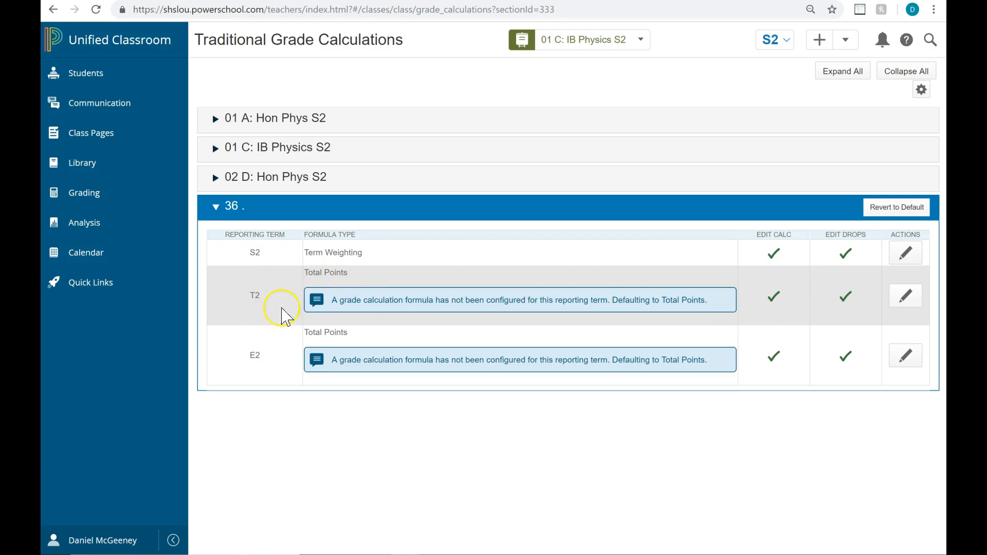
mouse_move(890, 308)
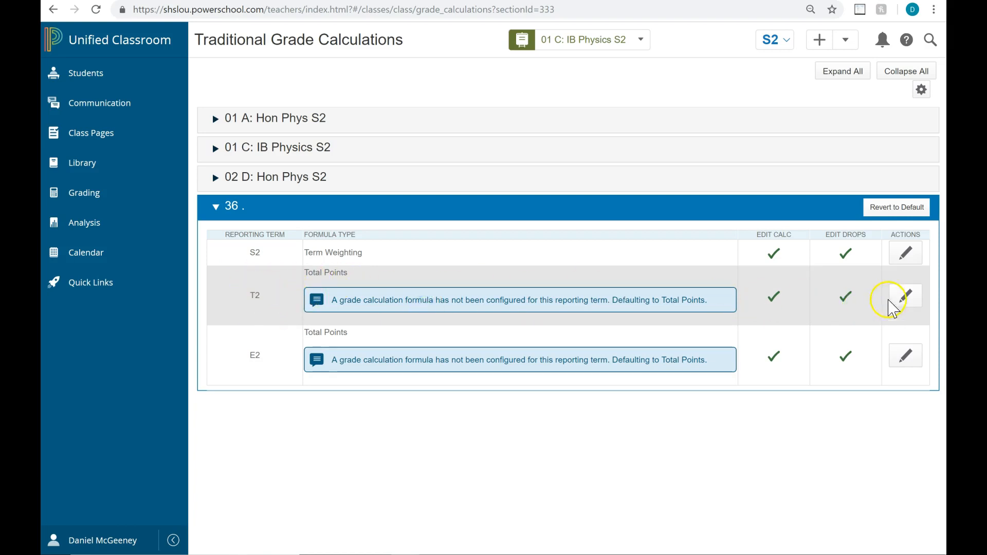
- Edit T2's formula as Category Weighting using the 1SHA 40% Fr/So Formative category
click(904, 296)
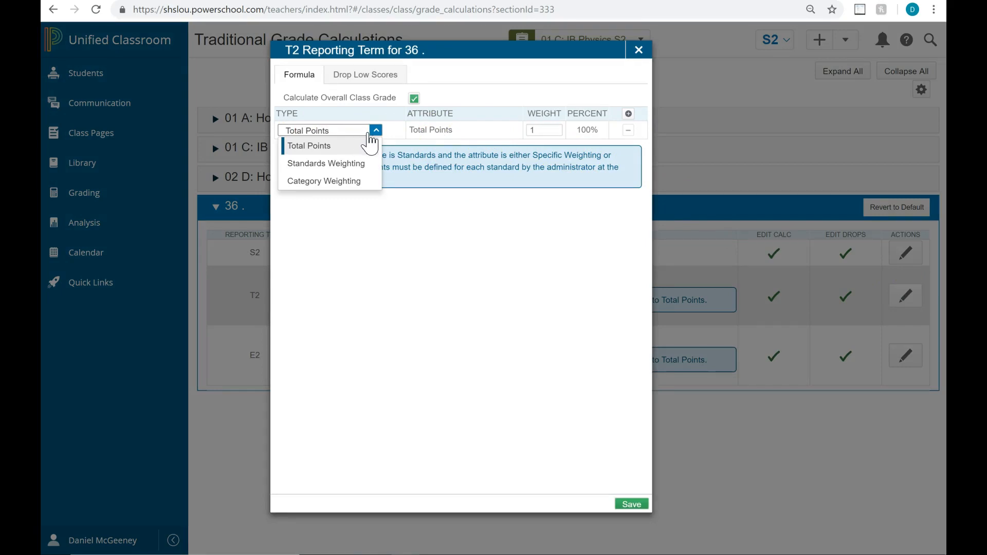
mouse_move(356, 132)
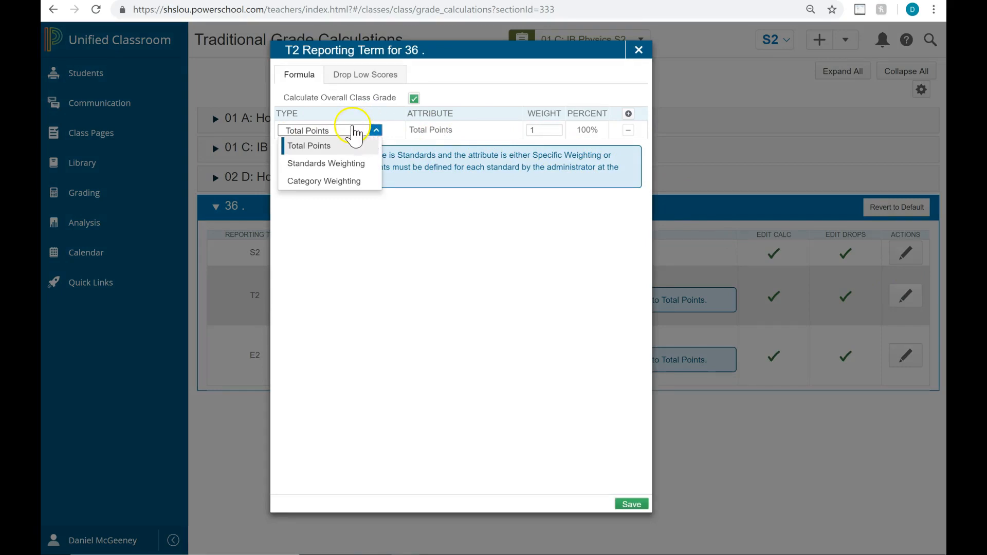
mouse_move(324, 147)
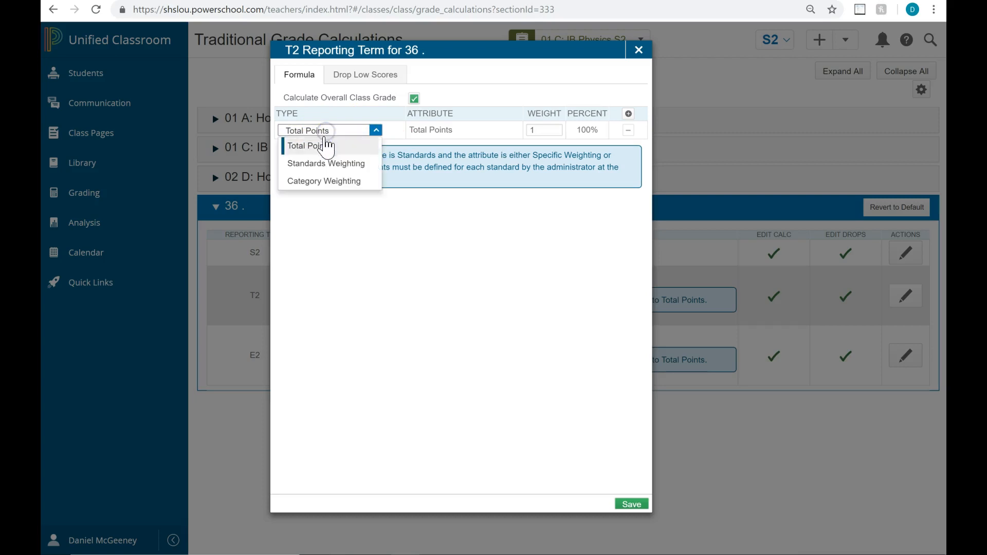
mouse_move(318, 192)
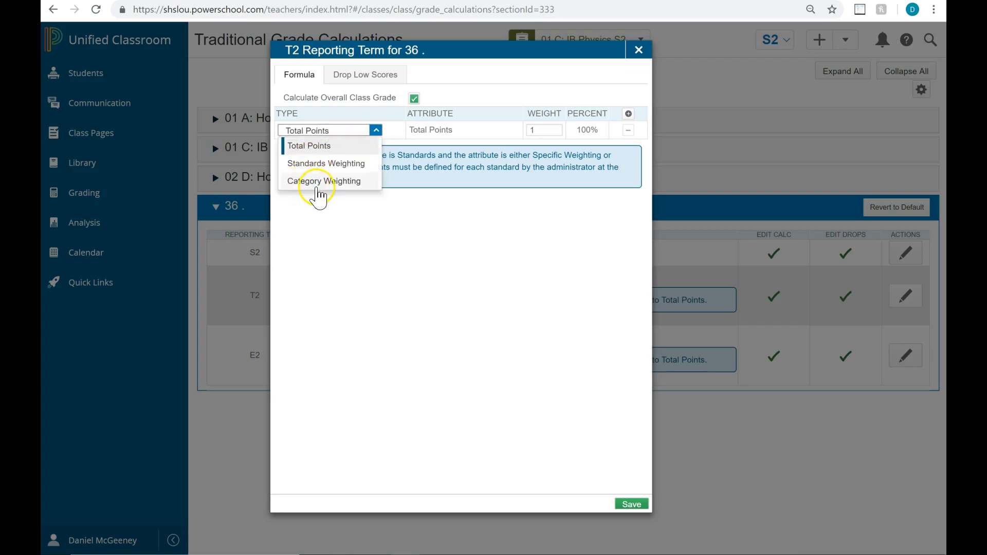
click(324, 181)
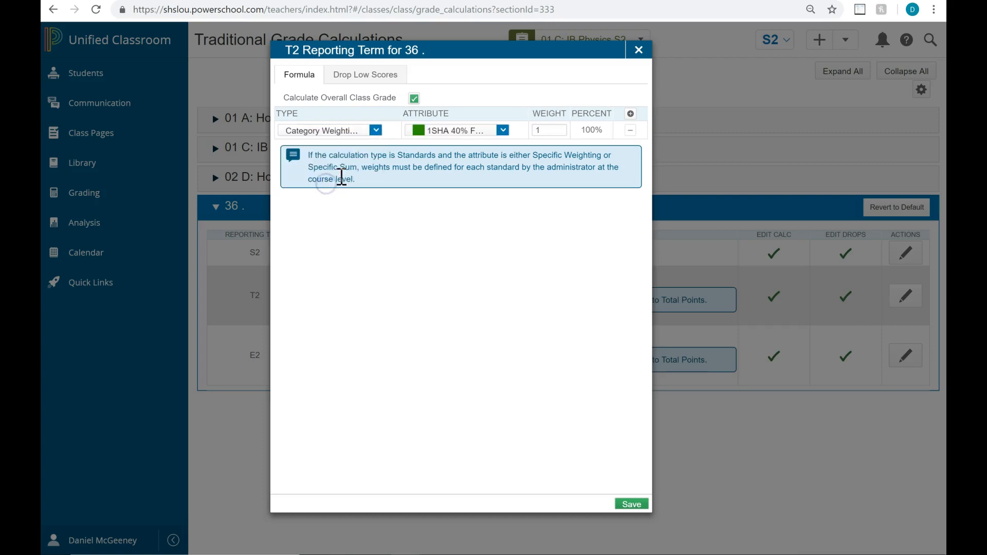
click(501, 130)
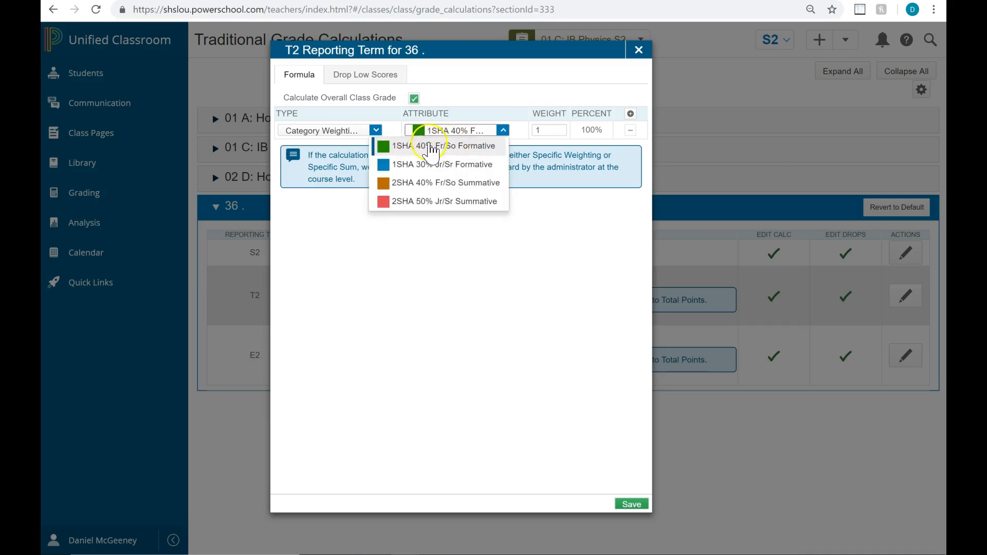
click(432, 145)
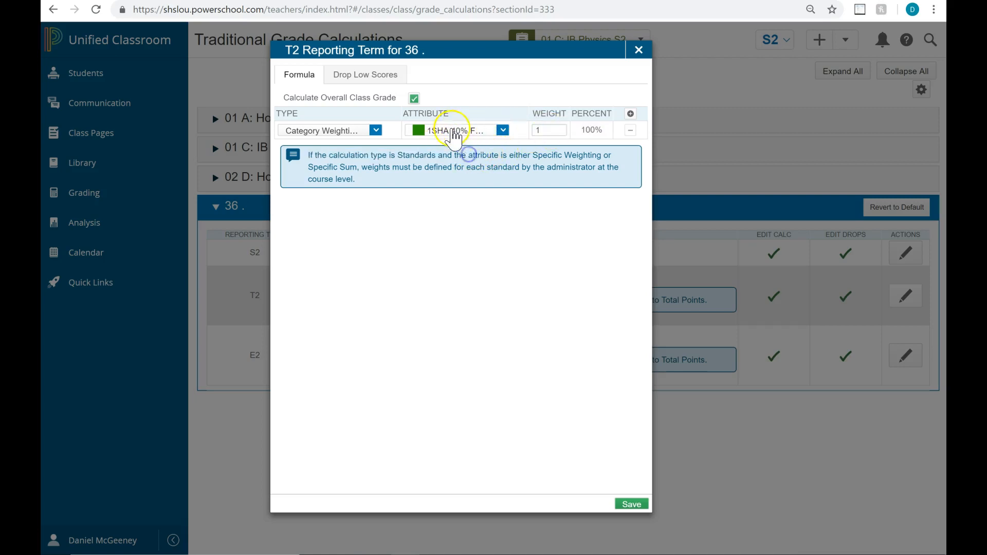
- Give the 1SHA 40% Formative category a weight of 40
click(502, 130)
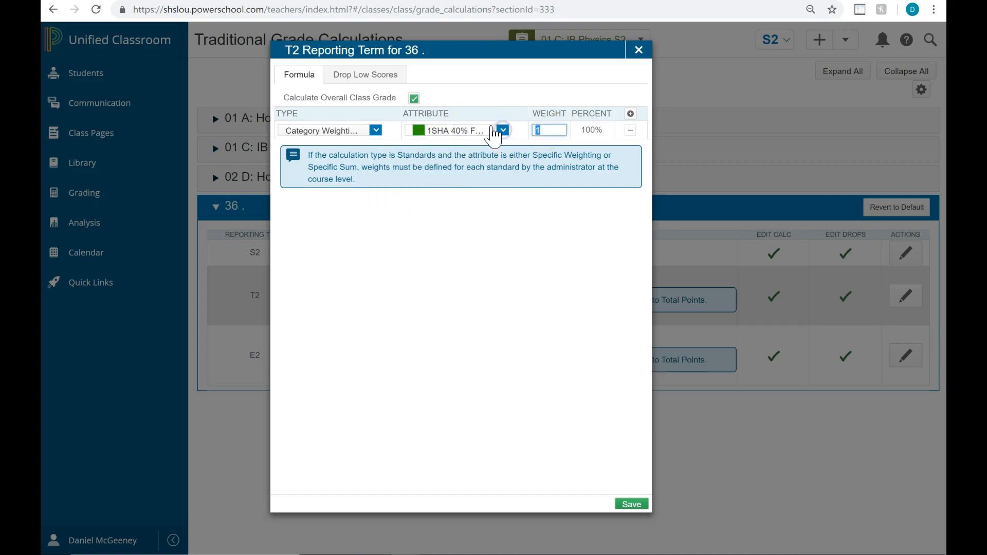
text(40)
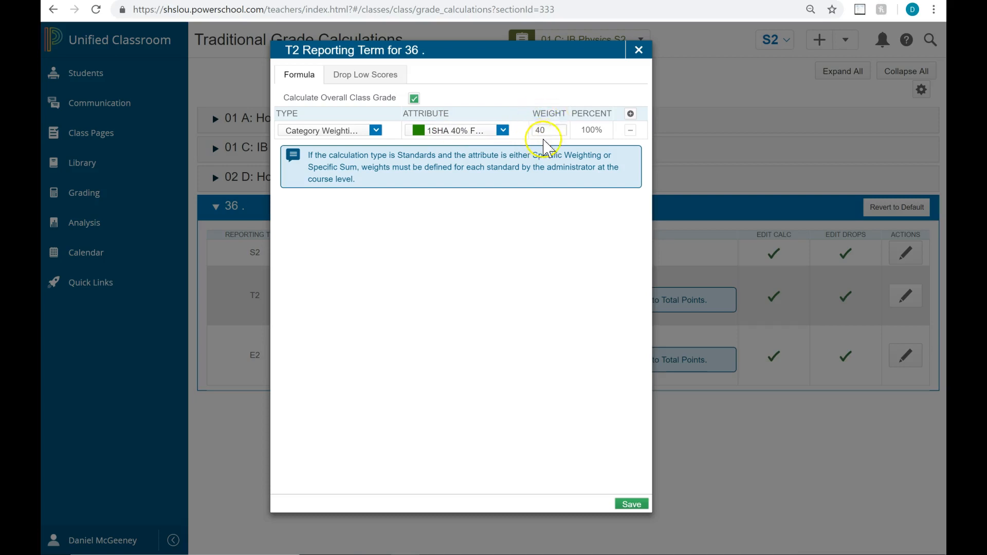
click(540, 129)
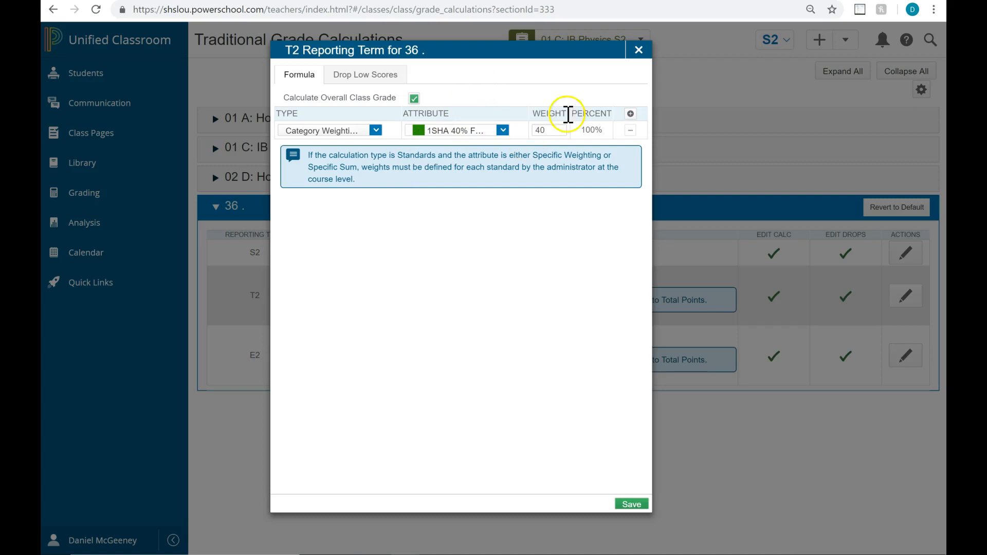
mouse_move(329, 154)
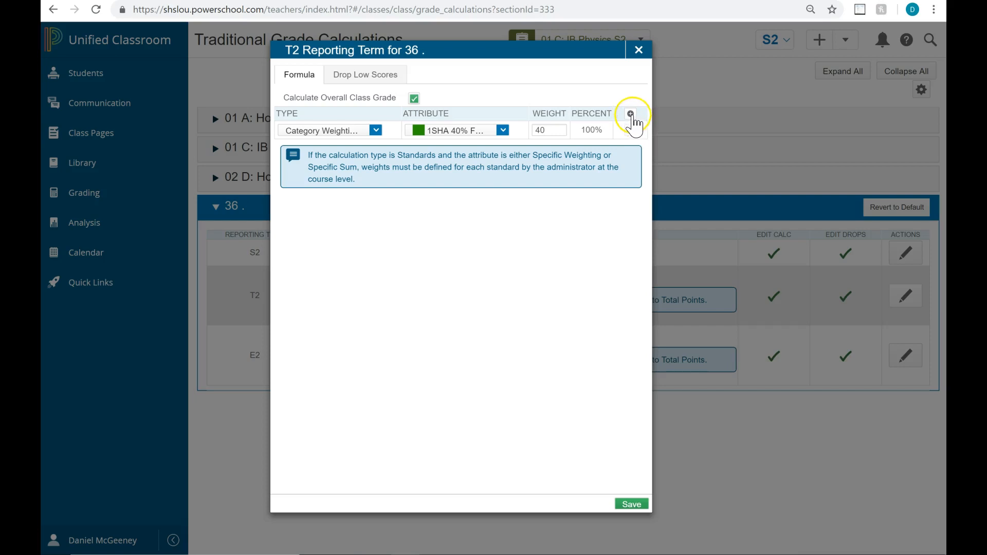
- Add a Category Weighting row for 2SHA 40% Fr/So Summative at weight 40 and save T2
click(630, 113)
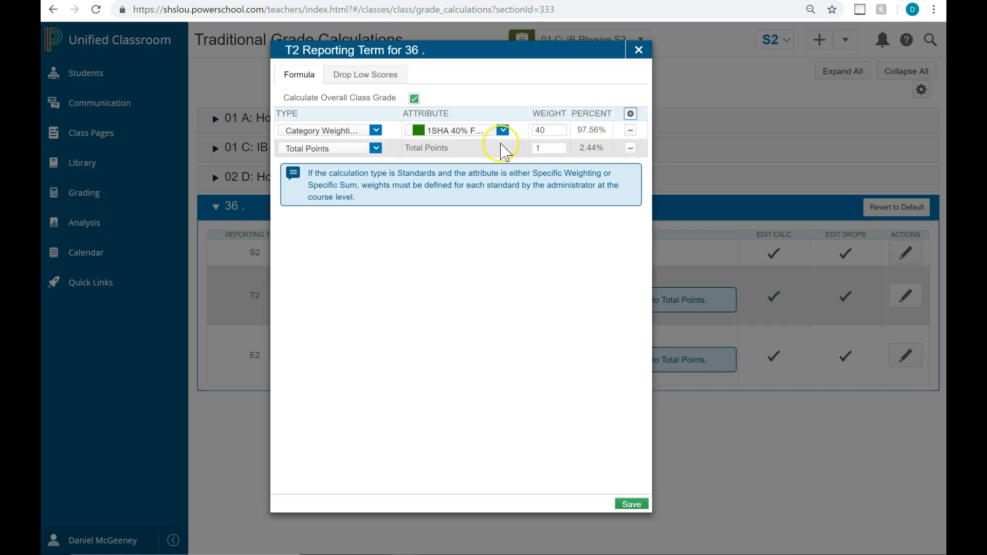
click(376, 148)
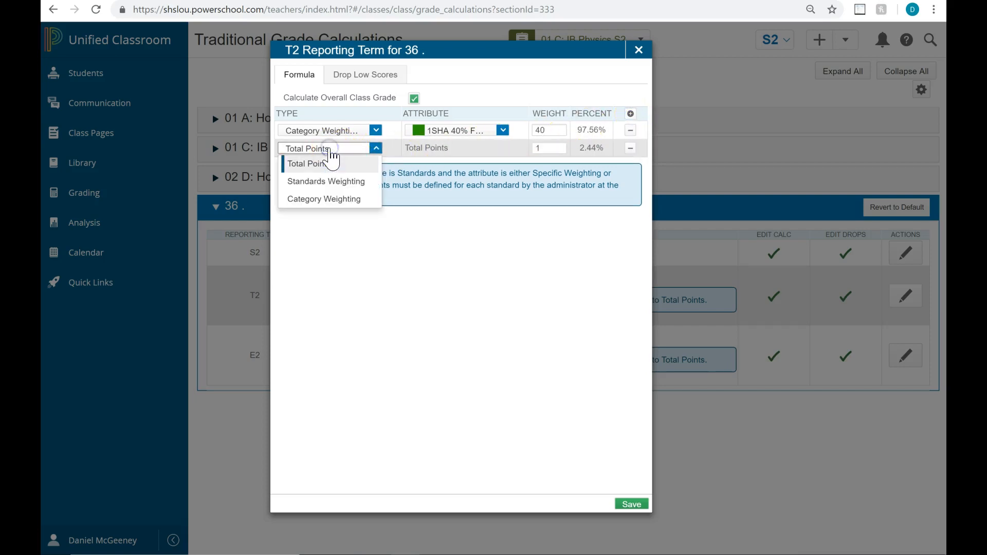
click(324, 198)
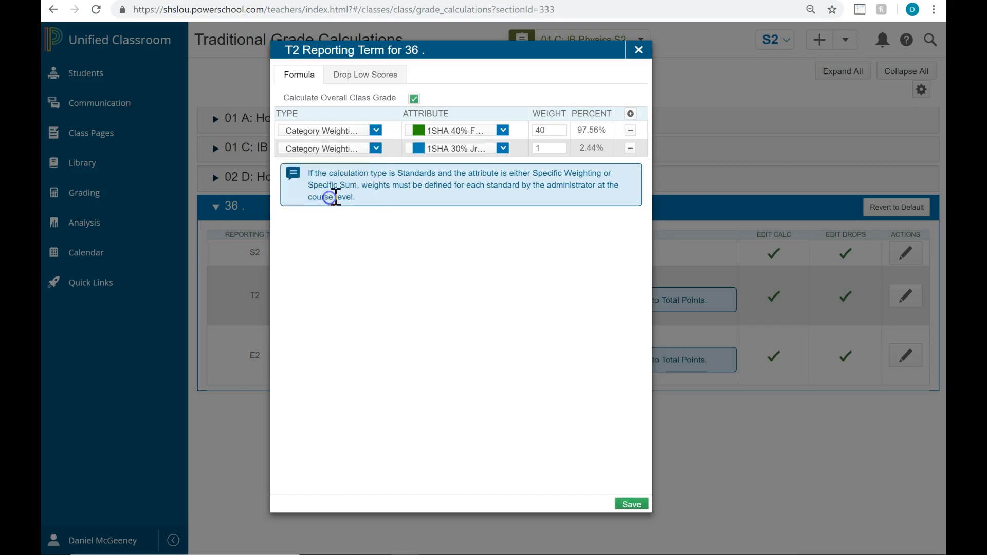
click(503, 148)
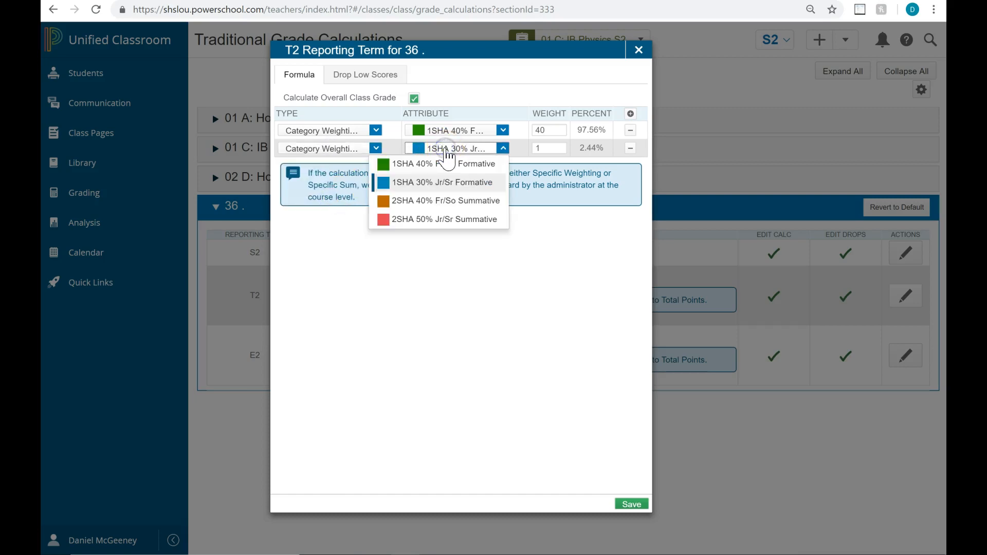
mouse_move(419, 205)
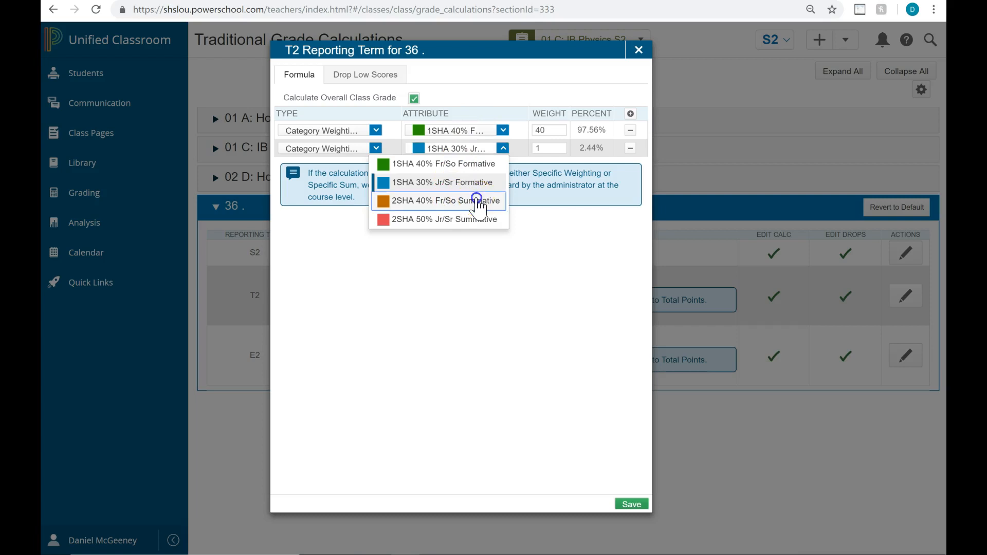
click(442, 200)
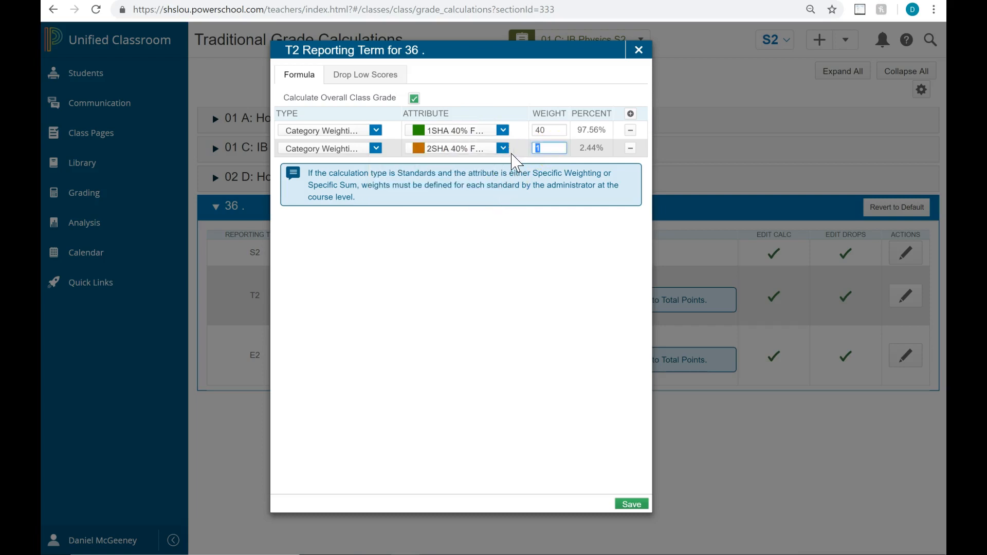
text(40)
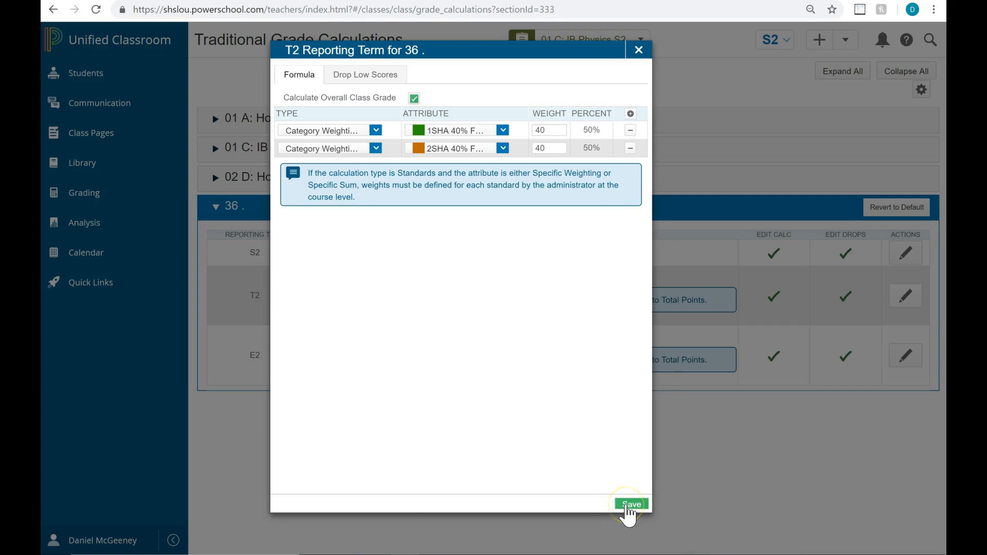
click(630, 503)
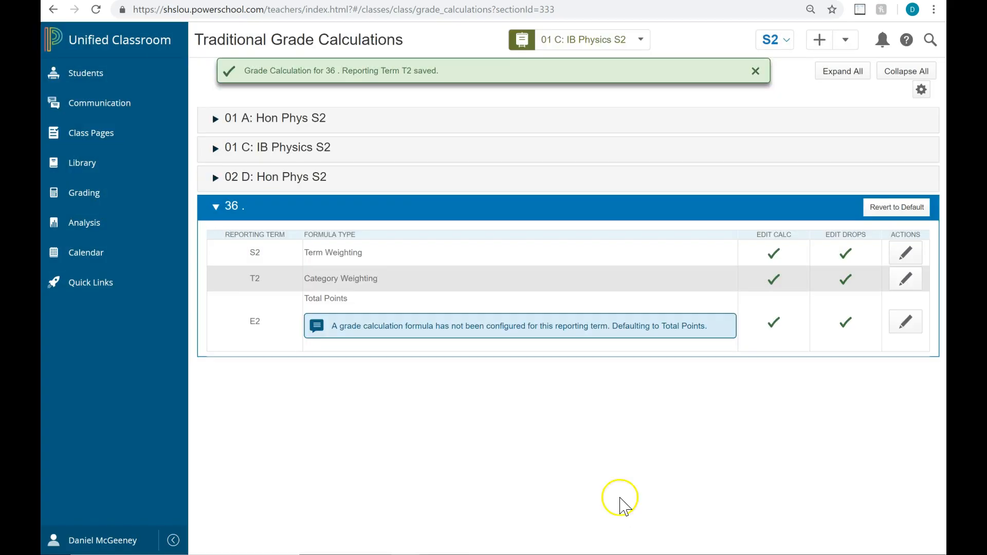
click(754, 71)
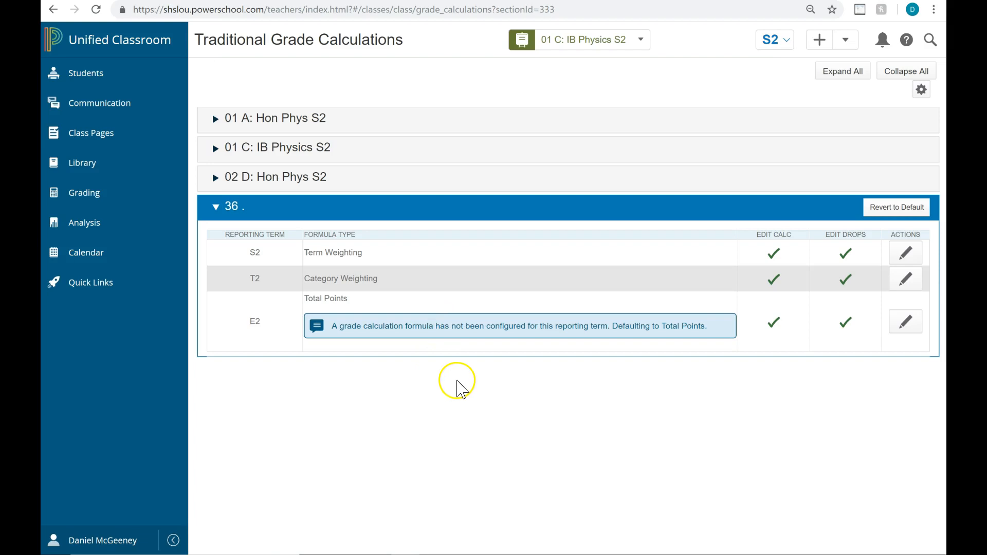
mouse_move(736, 364)
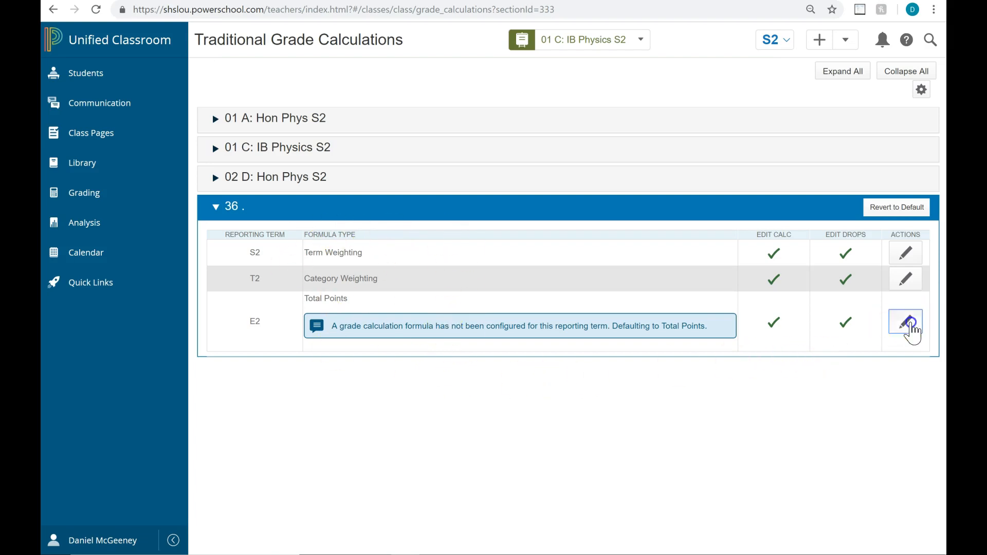
click(904, 322)
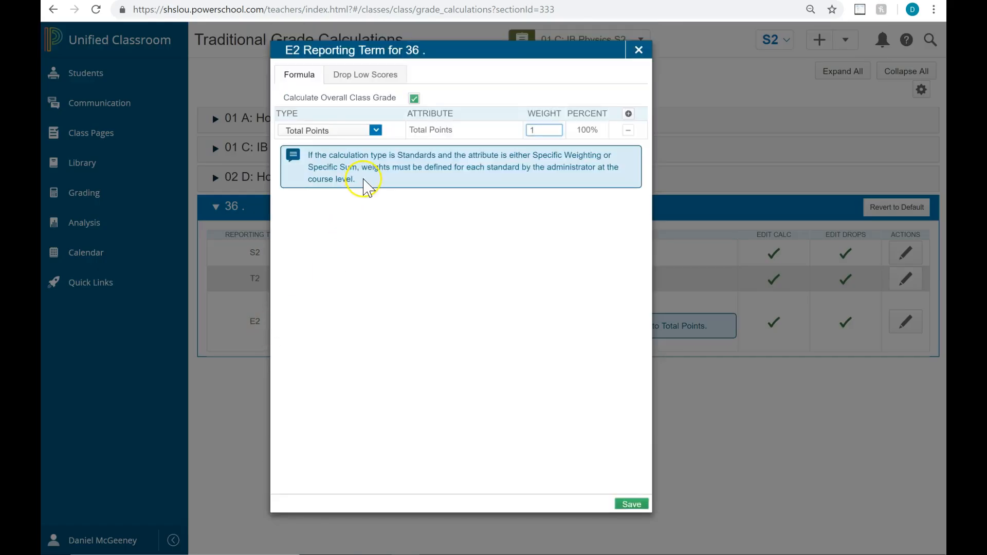
click(328, 131)
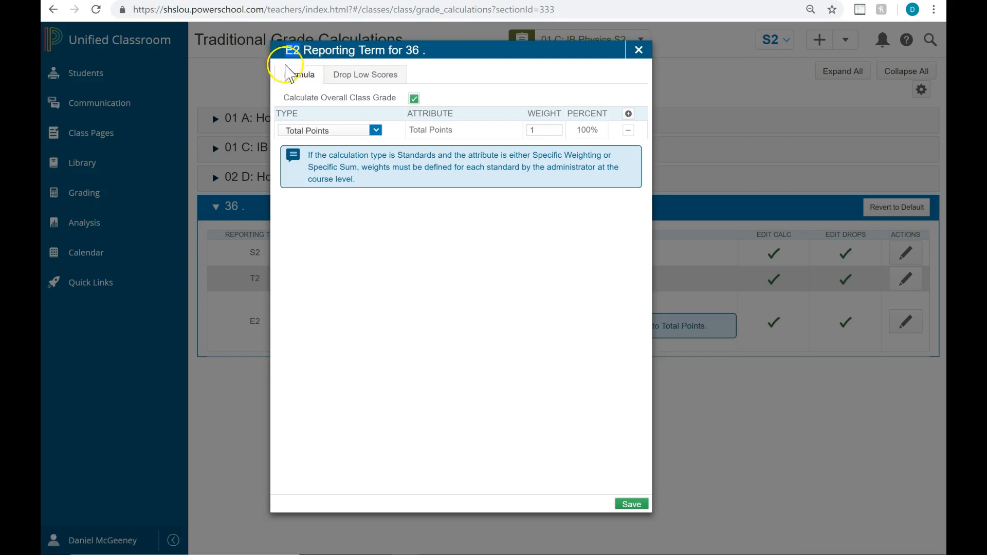
mouse_move(300, 38)
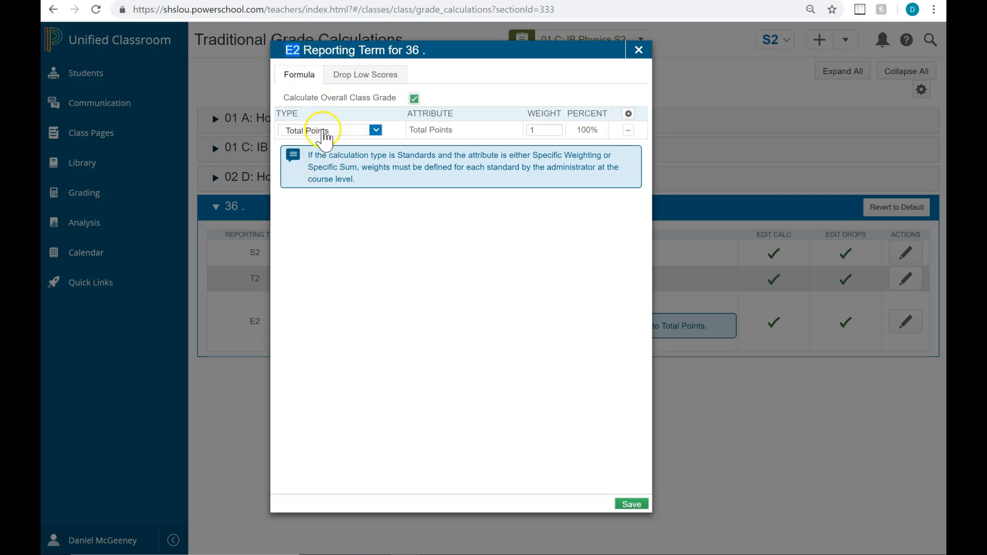
click(327, 129)
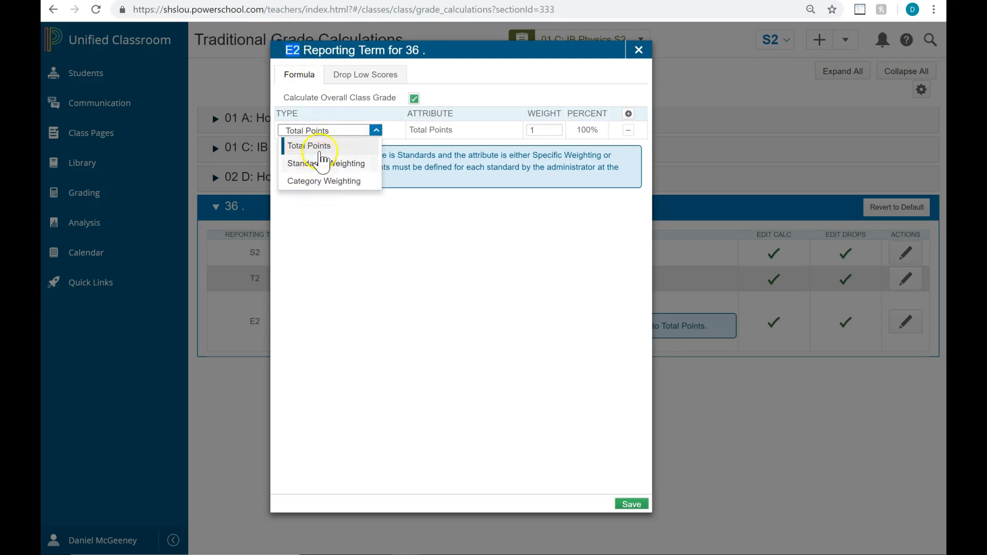
click(306, 145)
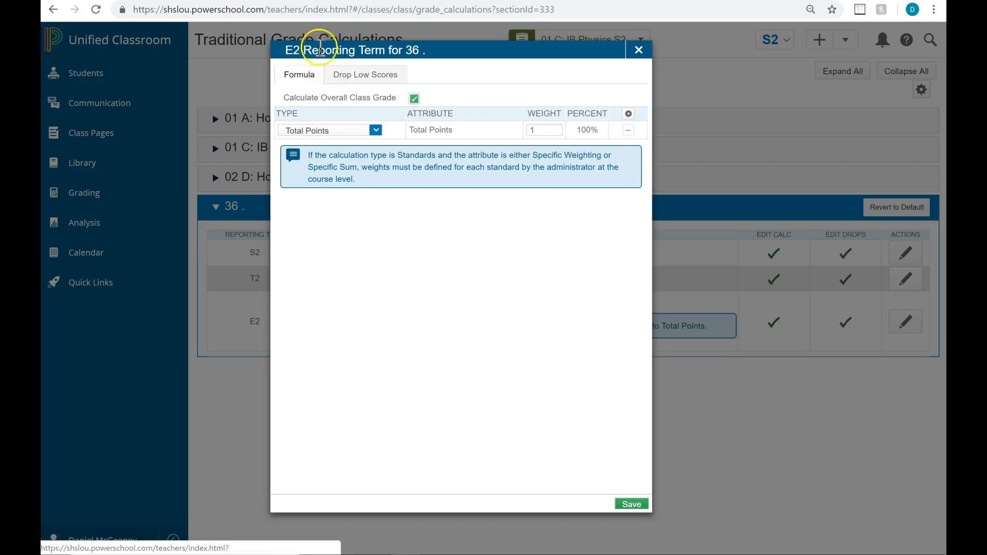
mouse_move(371, 281)
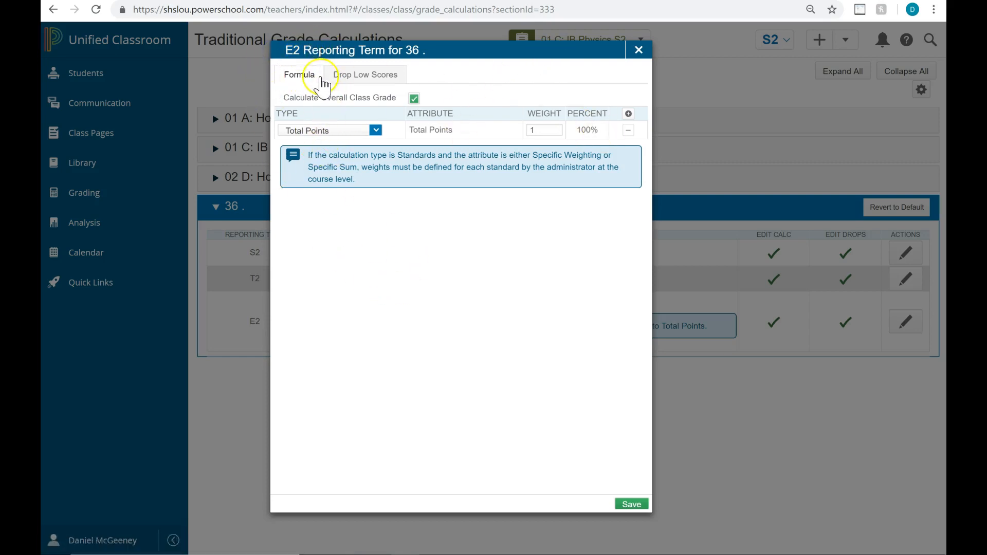
click(637, 50)
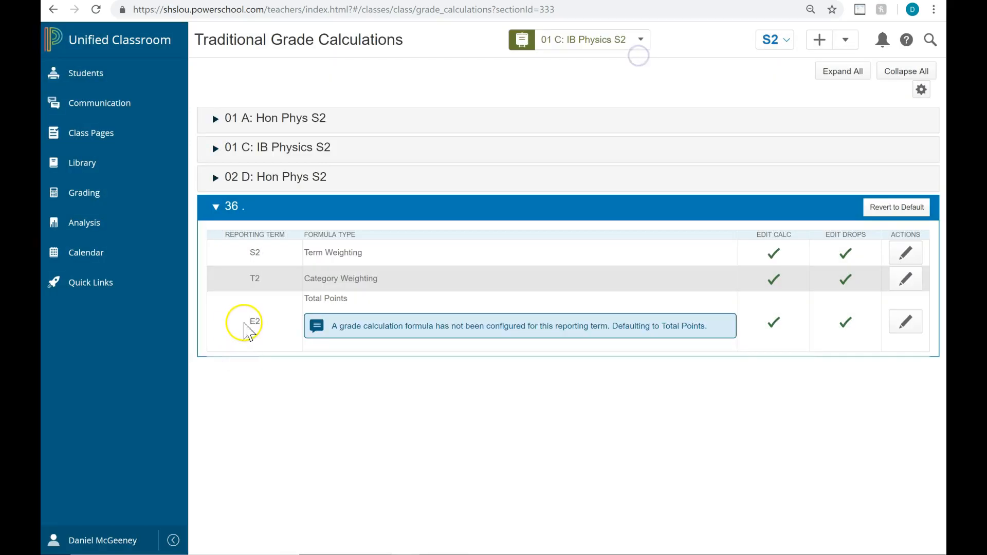
mouse_move(356, 304)
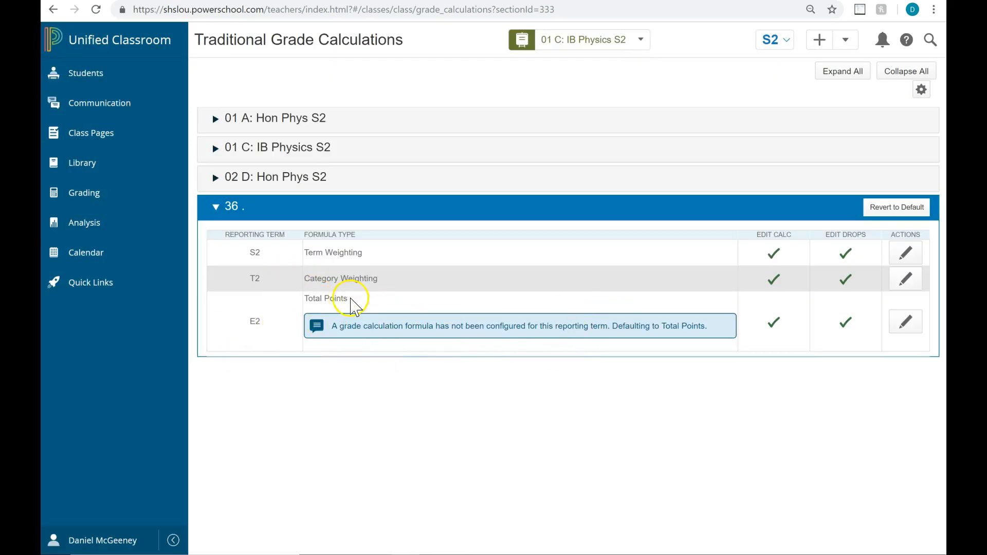
mouse_move(383, 390)
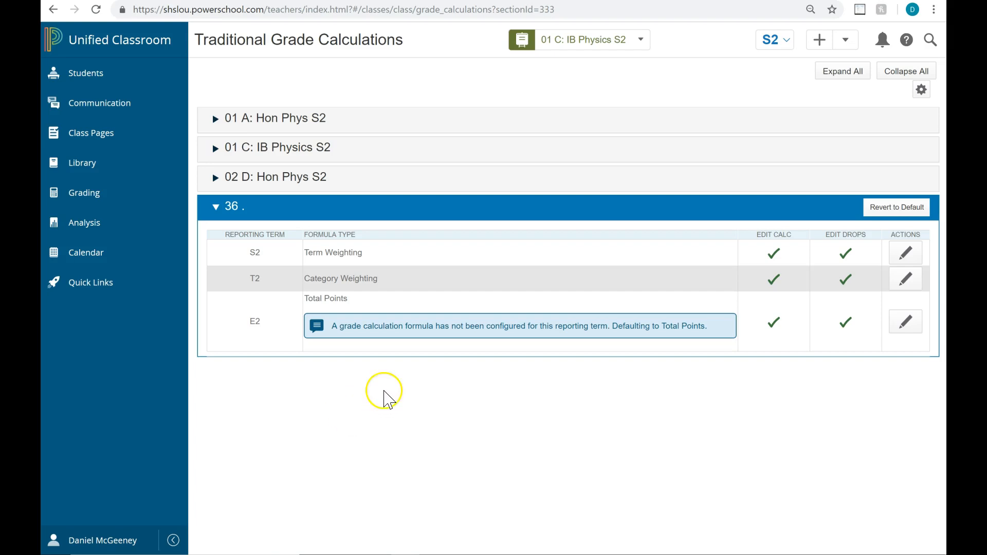
mouse_move(277, 207)
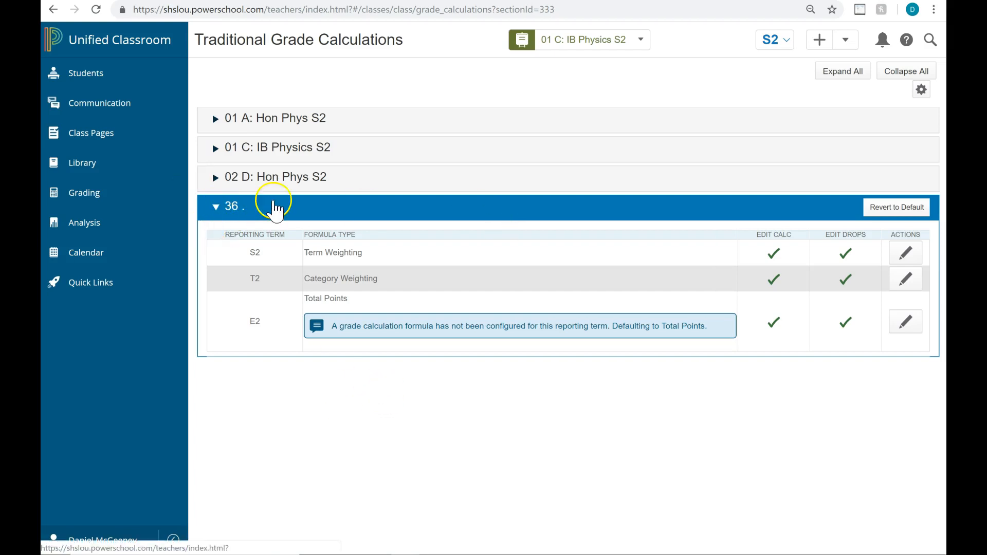
- Expand all class sections to review their S2, T2 and E2 calculation settings
click(215, 177)
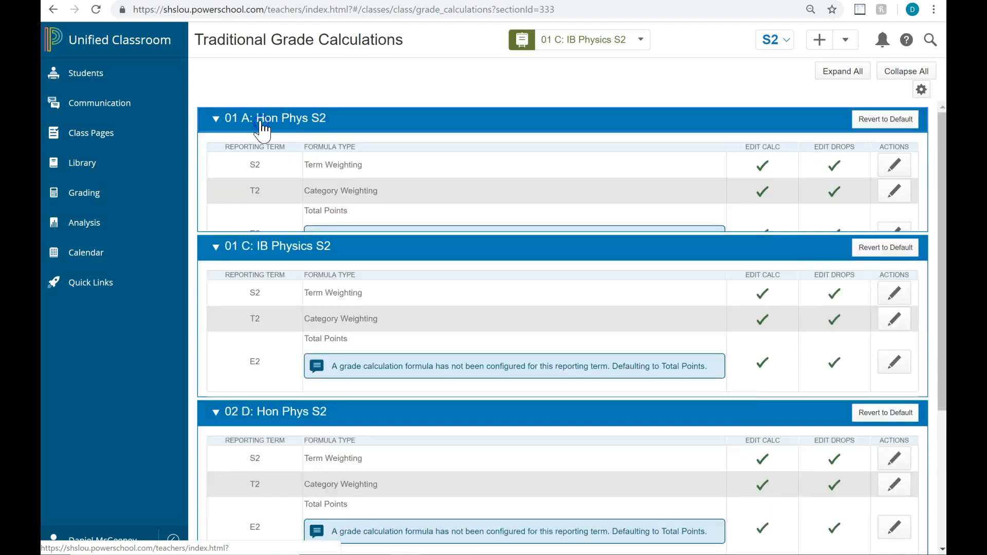
click(216, 117)
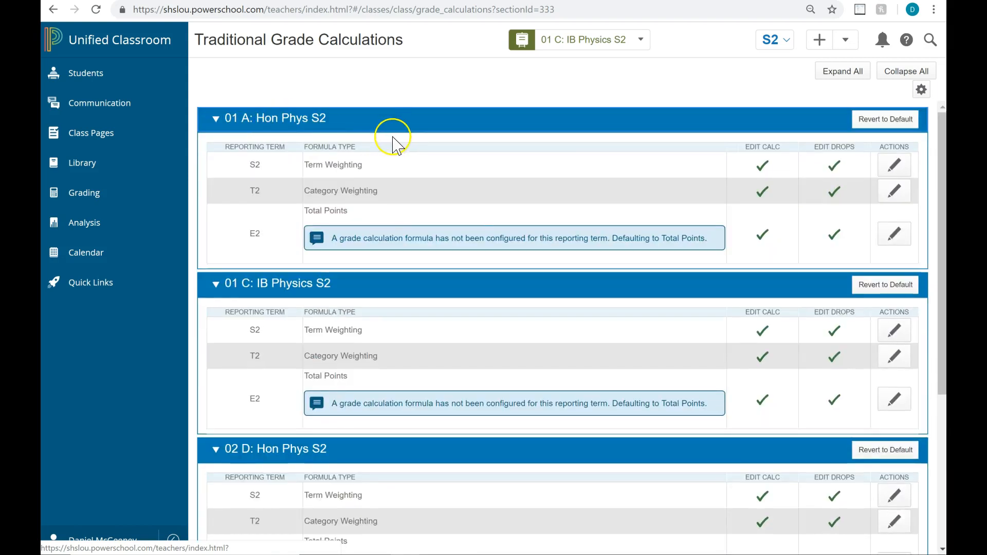
mouse_move(186, 236)
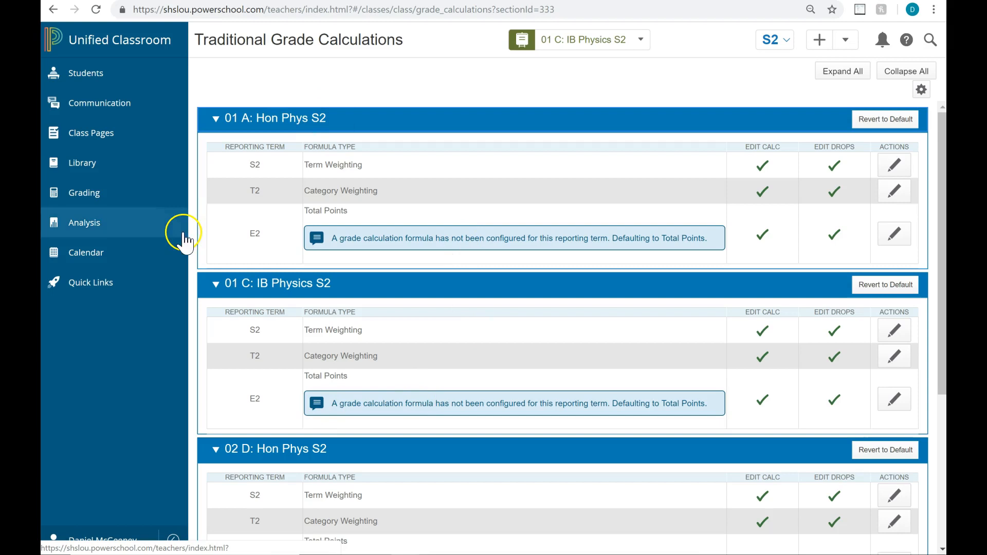
mouse_move(350, 503)
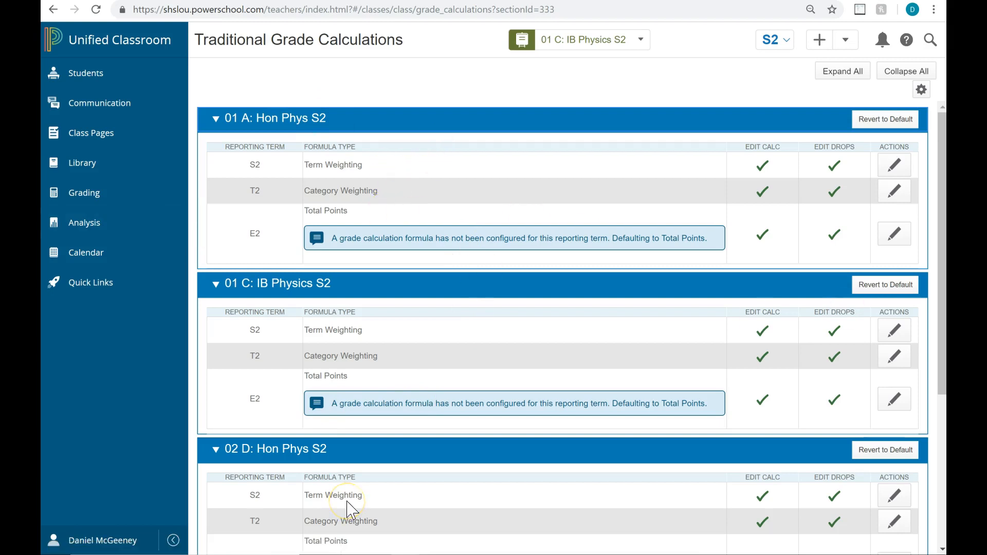
mouse_move(333, 494)
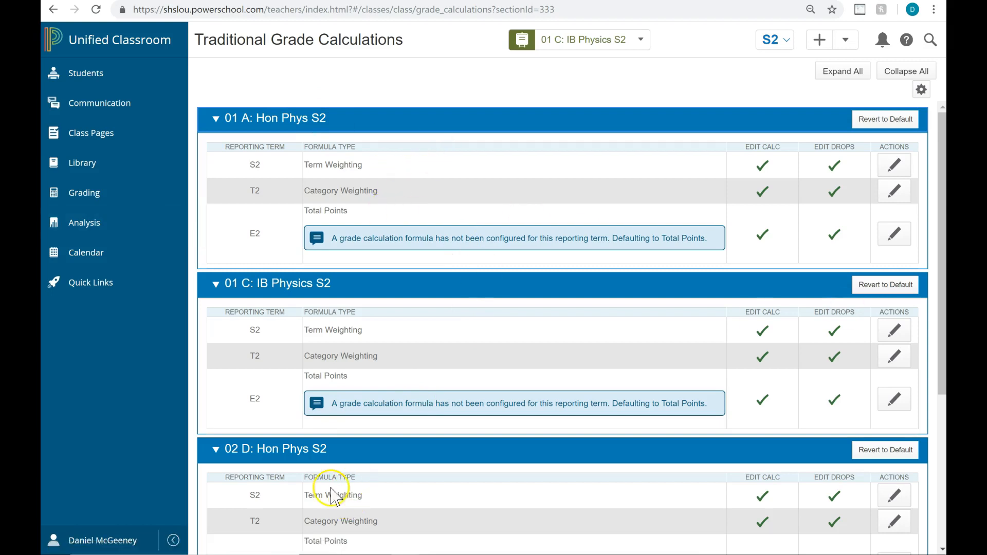
mouse_move(327, 374)
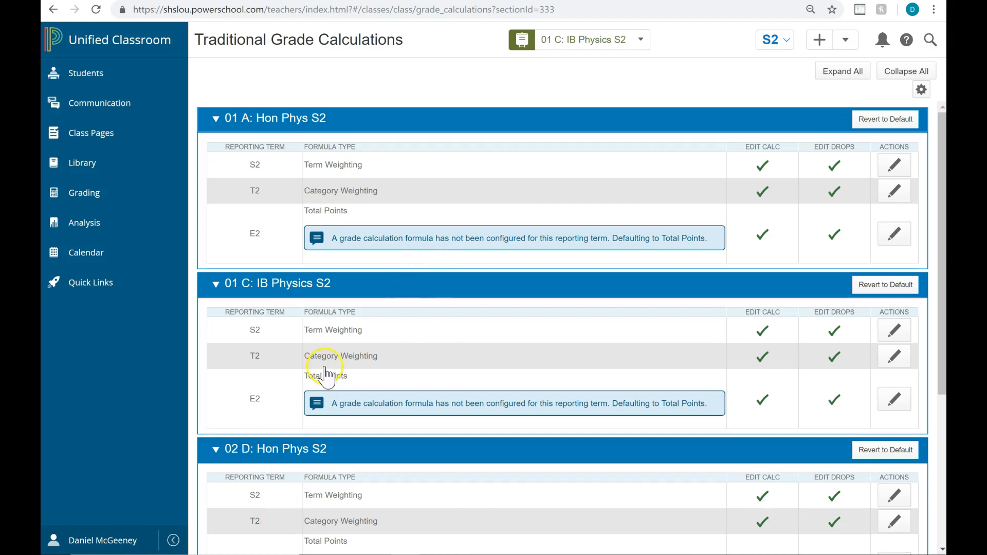